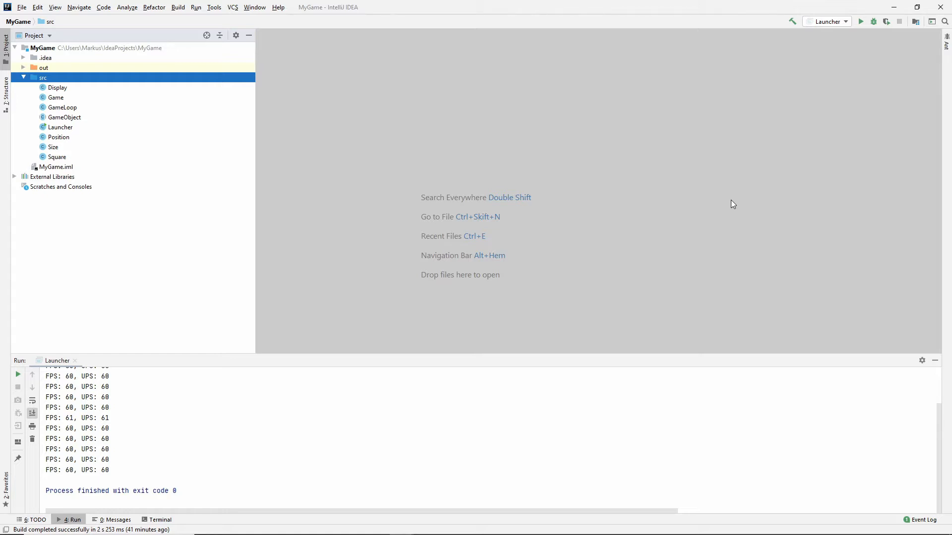
mouse_move(82, 88)
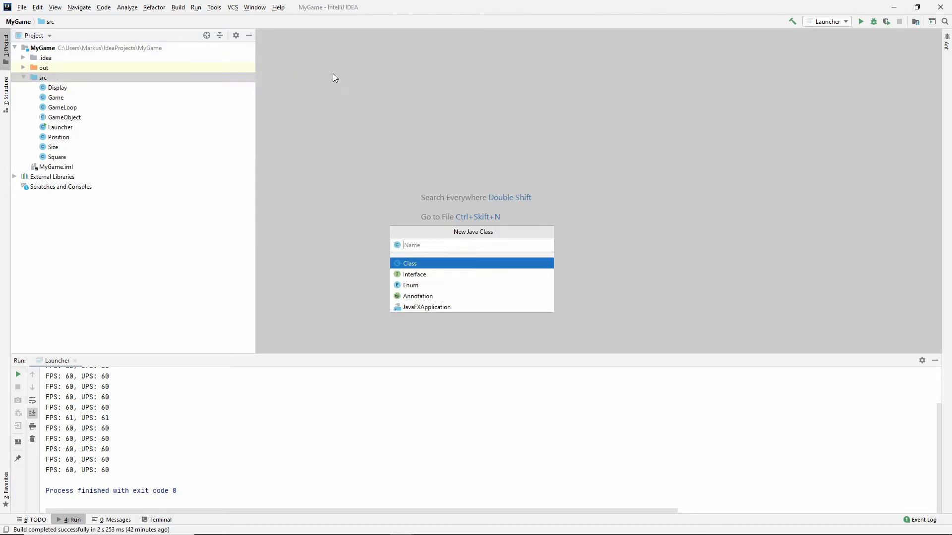
Name the new class Input and declare it implements KeyListener.
type("Input")
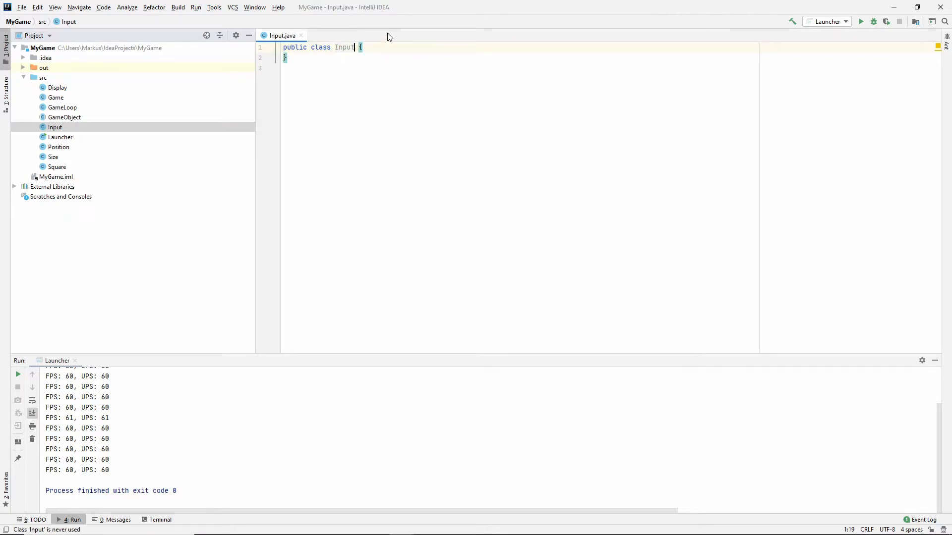
type("implements")
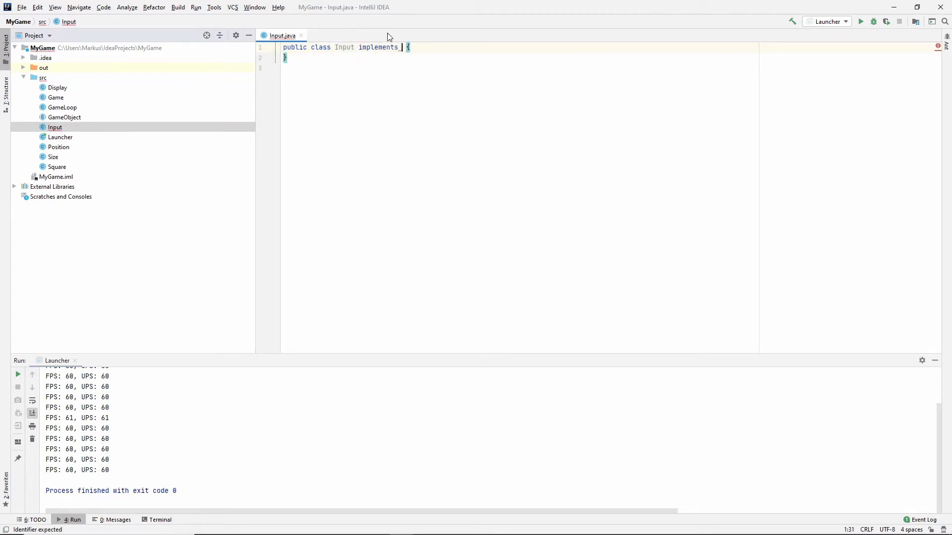
type("KeyListener")
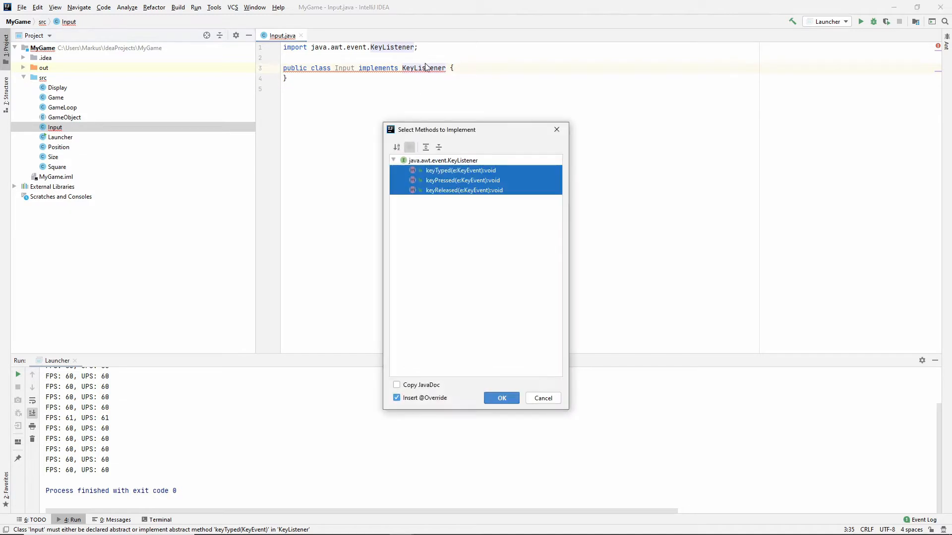
Confirm generating the keyTyped, keyPressed and keyReleased override stubs.
left_click(501, 398)
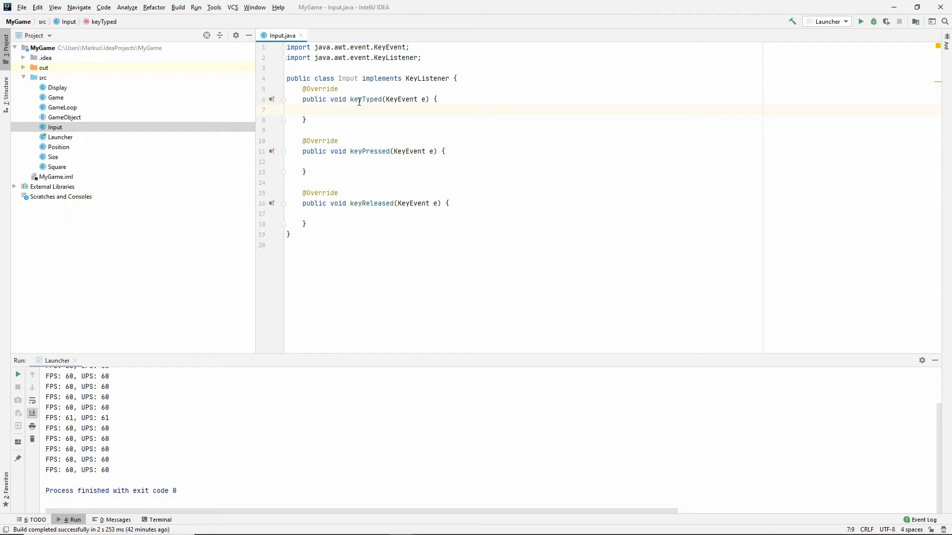
mouse_move(367, 151)
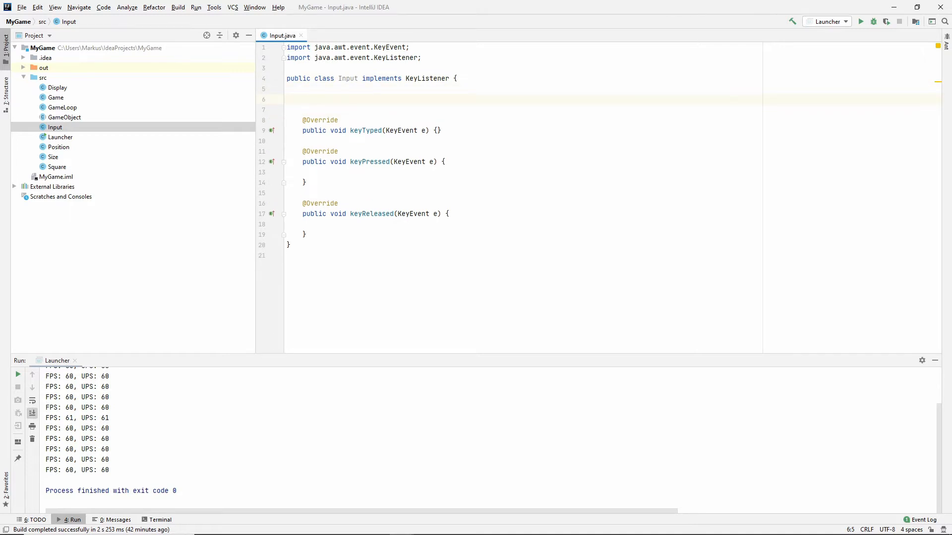
Declare a private boolean[] field named pressed in Input.
type("private boolean")
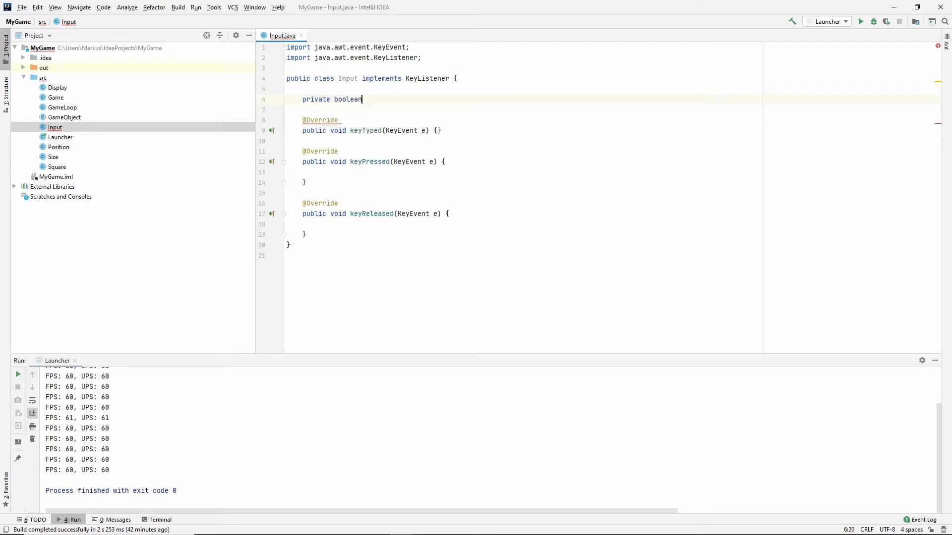
type("[]")
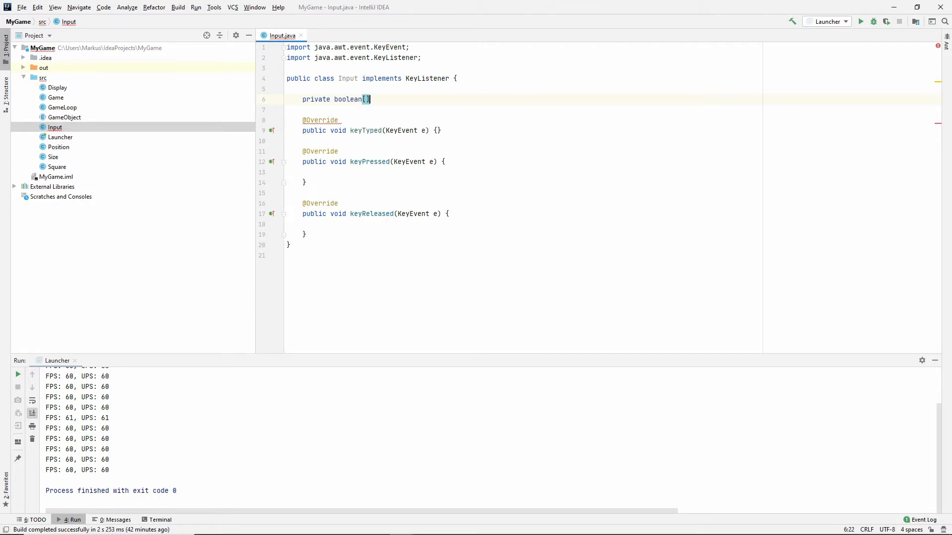
type("pres")
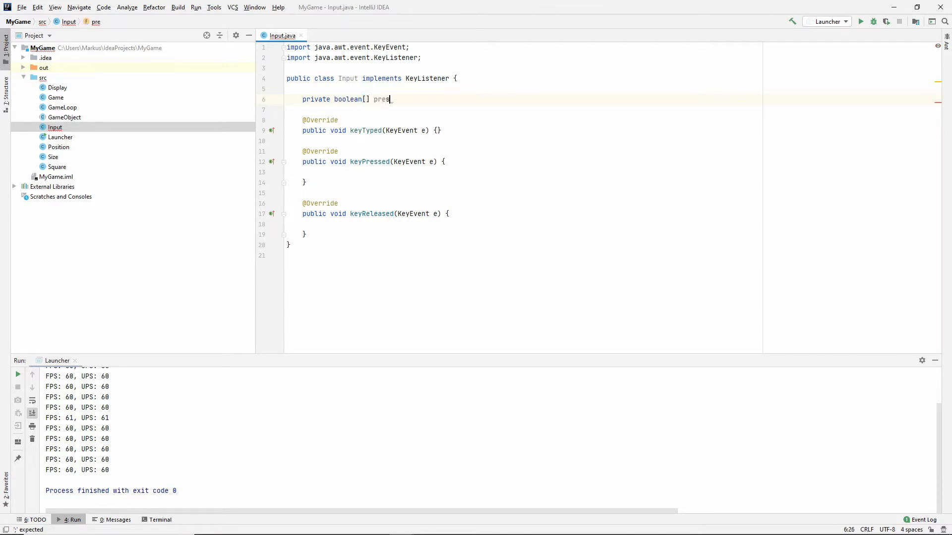
type("sed;")
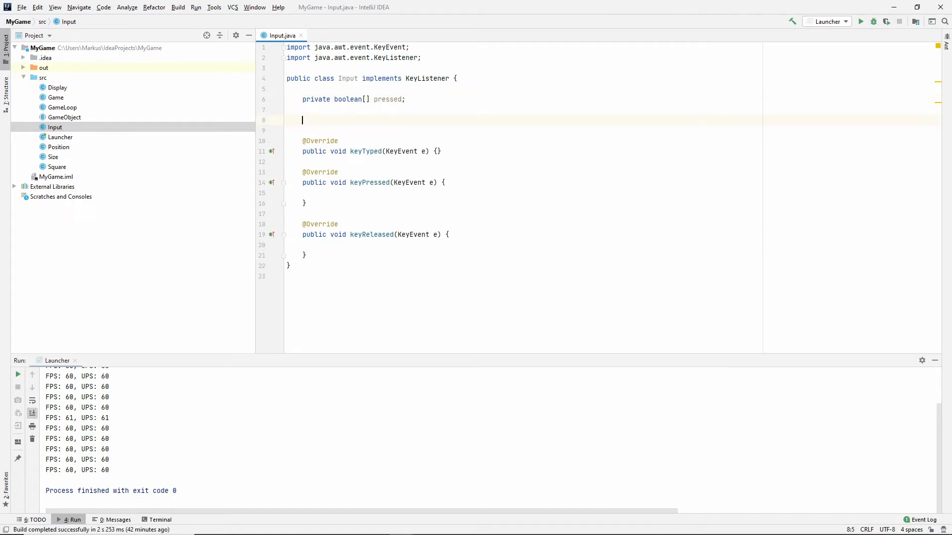
Add a public Input() constructor that assigns pressed = new boolean[255].
type("public")
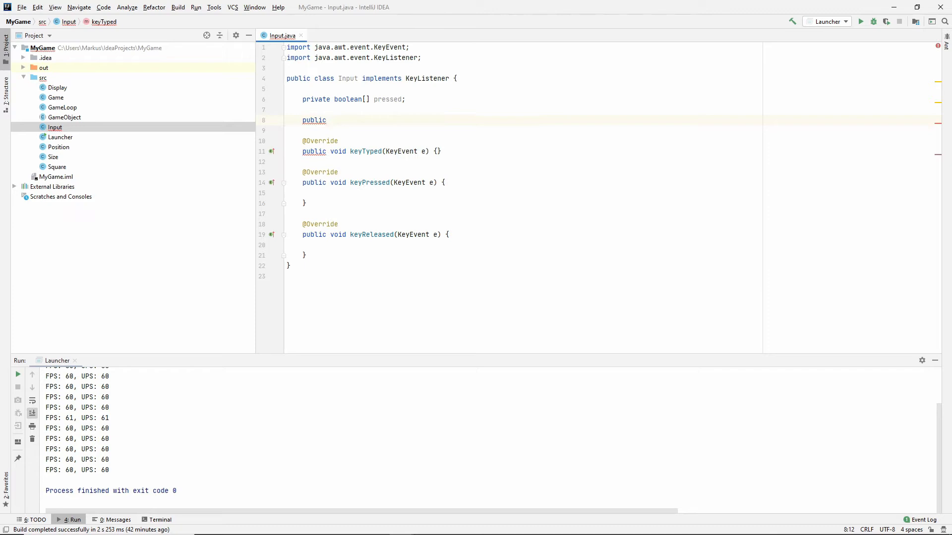
type("Input()")
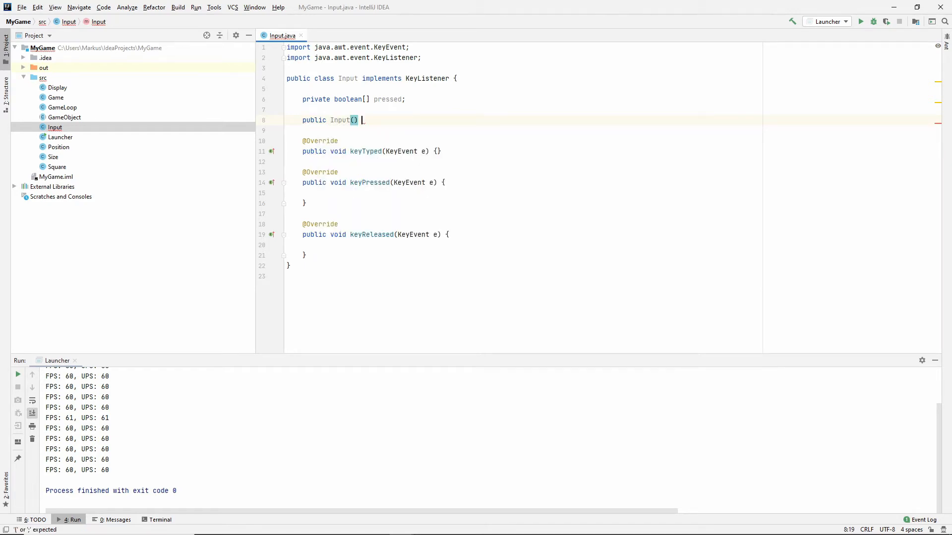
type("pressed = new boolean")
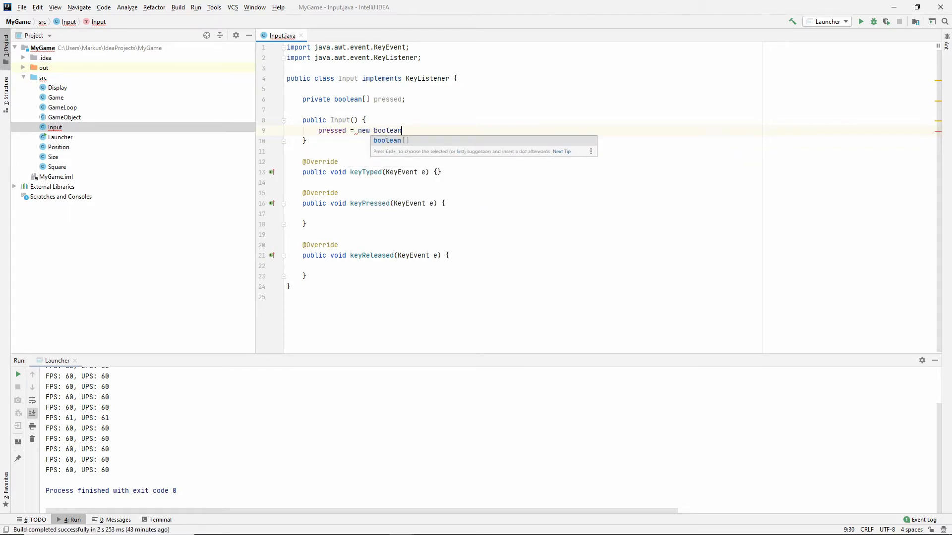
type("[2]")
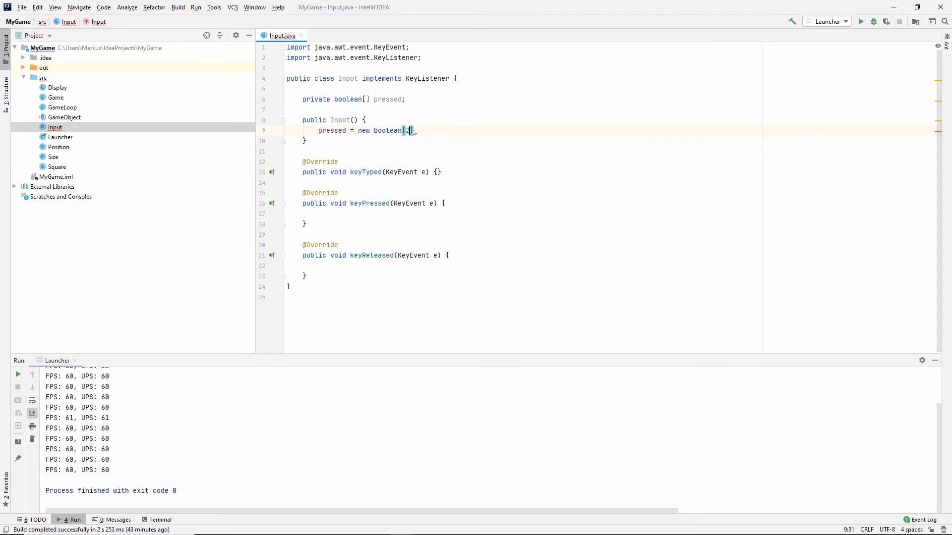
type("55")
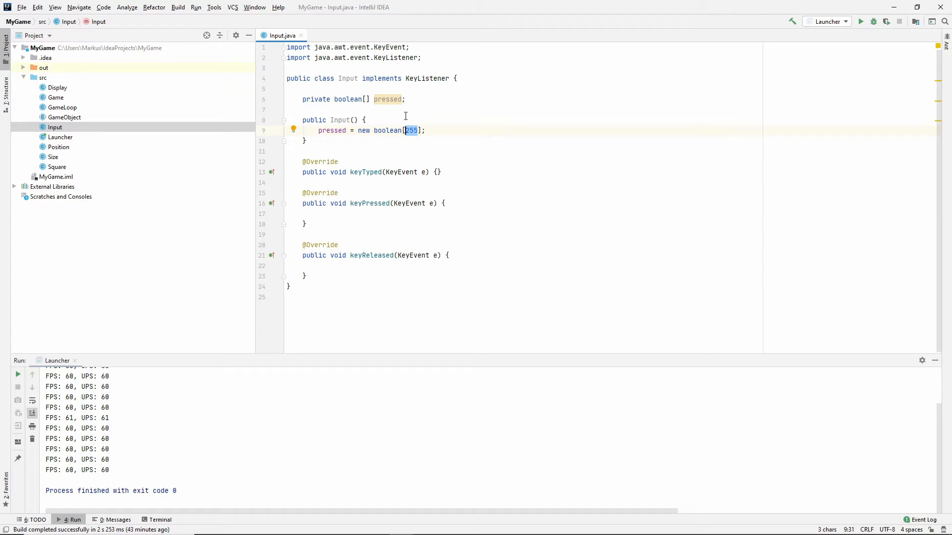
mouse_move(409, 107)
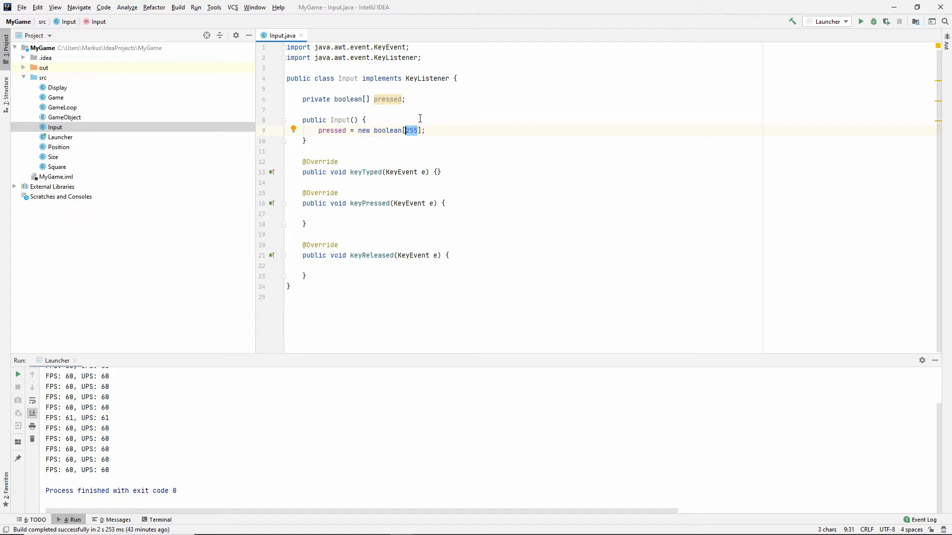
Make keyPressed set pressed[e.getKeyCode()] to true.
left_click(413, 214)
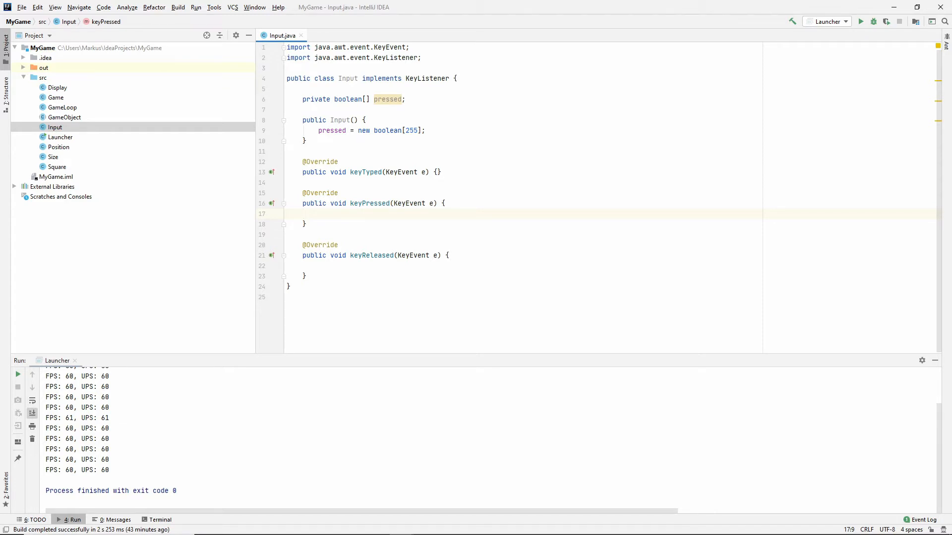
type("pressed[")
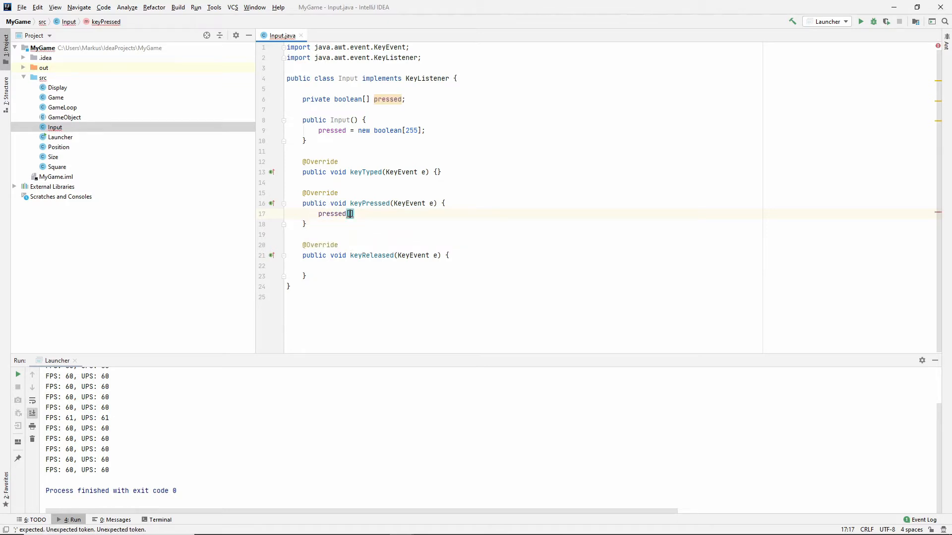
type("e")
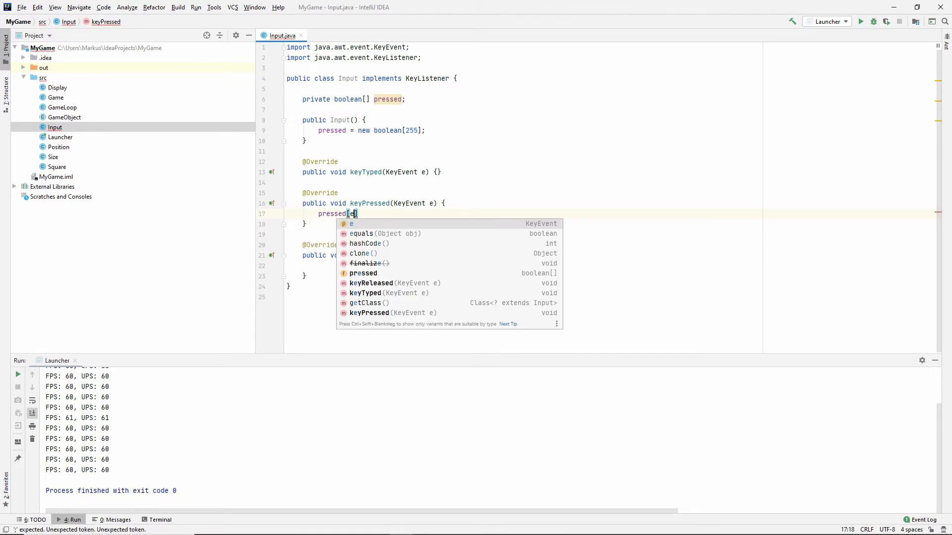
type(".getKeyCode(")
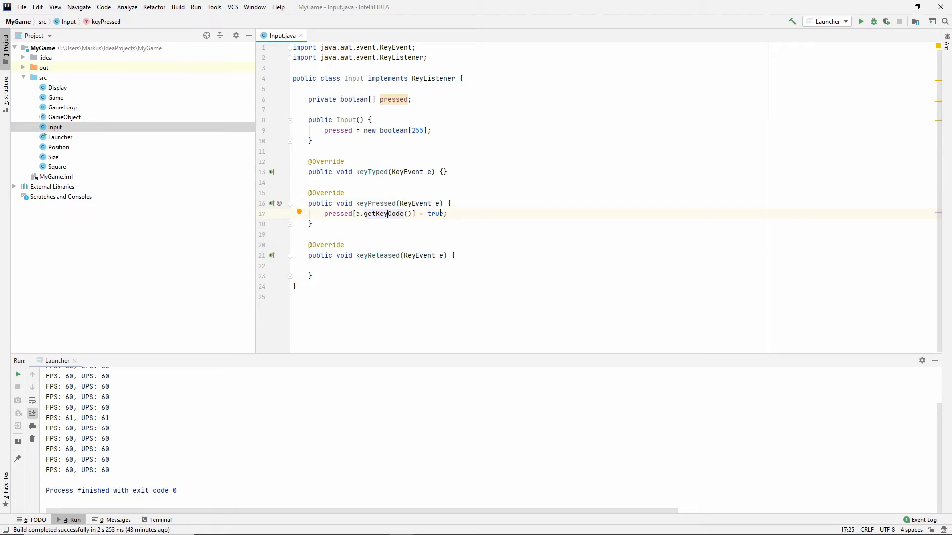
Make keyReleased set pressed[e.getKeyCode()] to false.
double_click(435, 213)
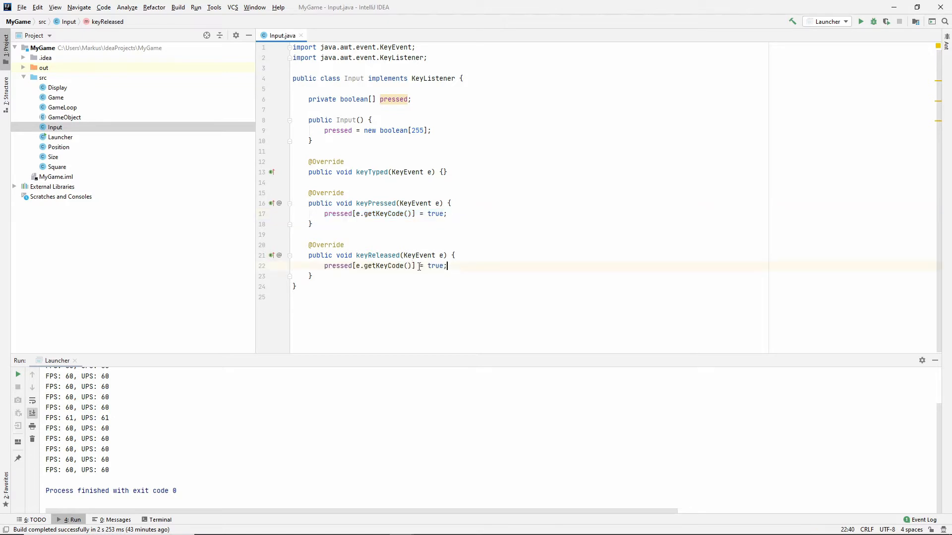
type("false")
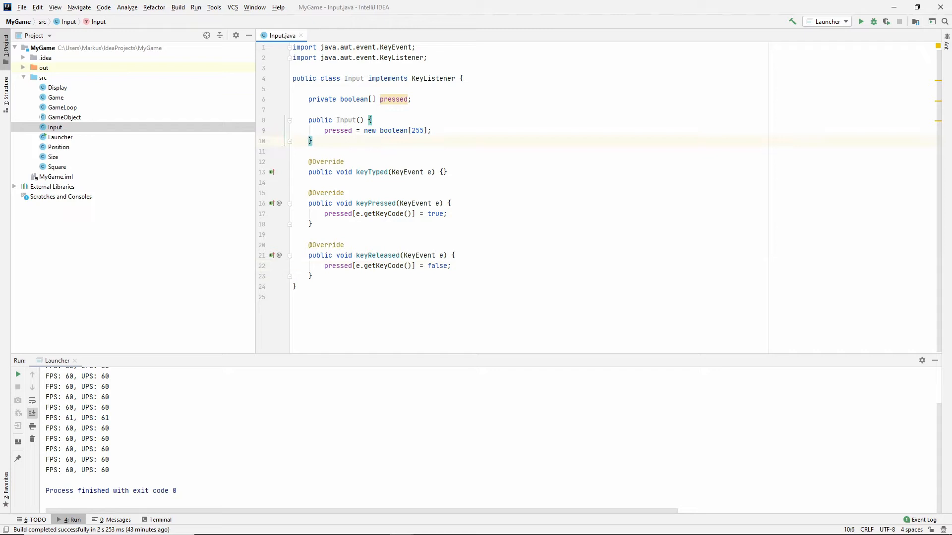
Add public boolean isPressed(int keyCode) returning pressed[keyCode].
type("public")
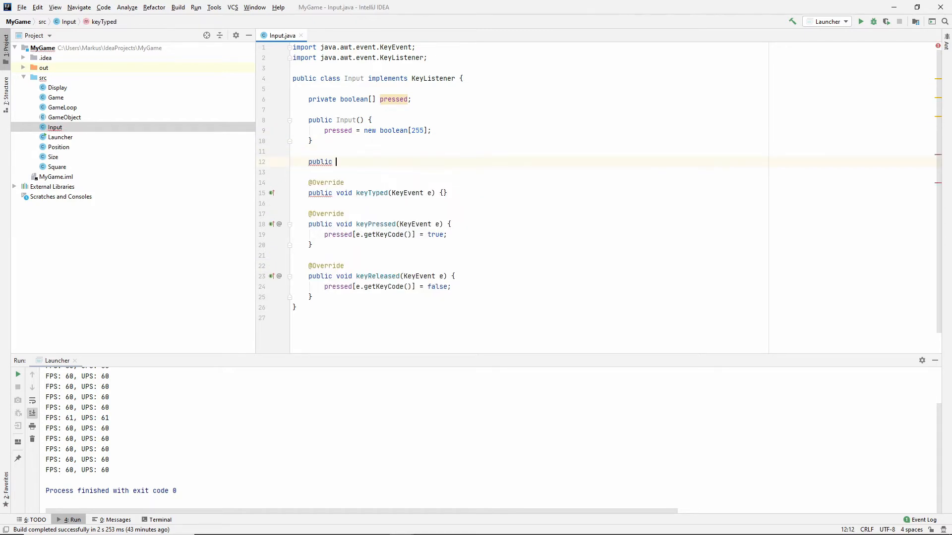
type("boolean isPressed(")
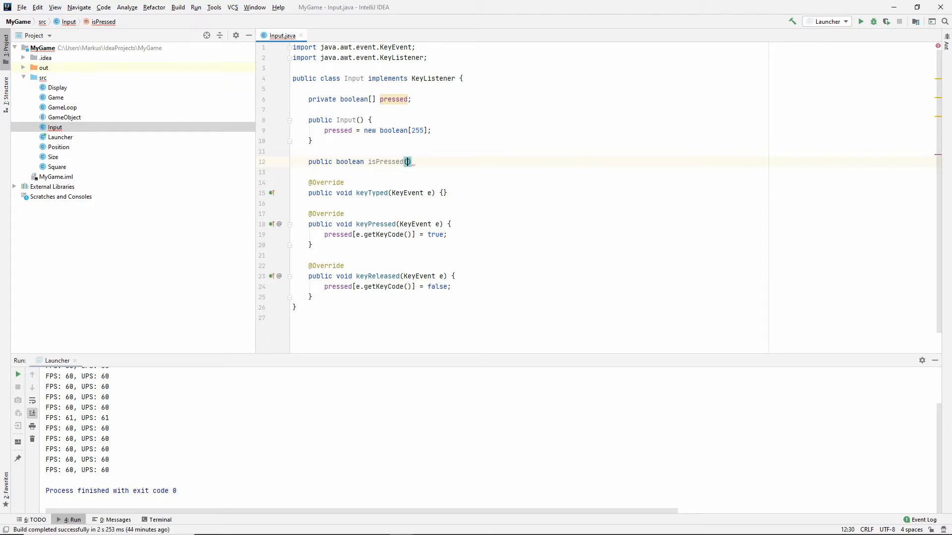
type("int keyCode")
type("ret")
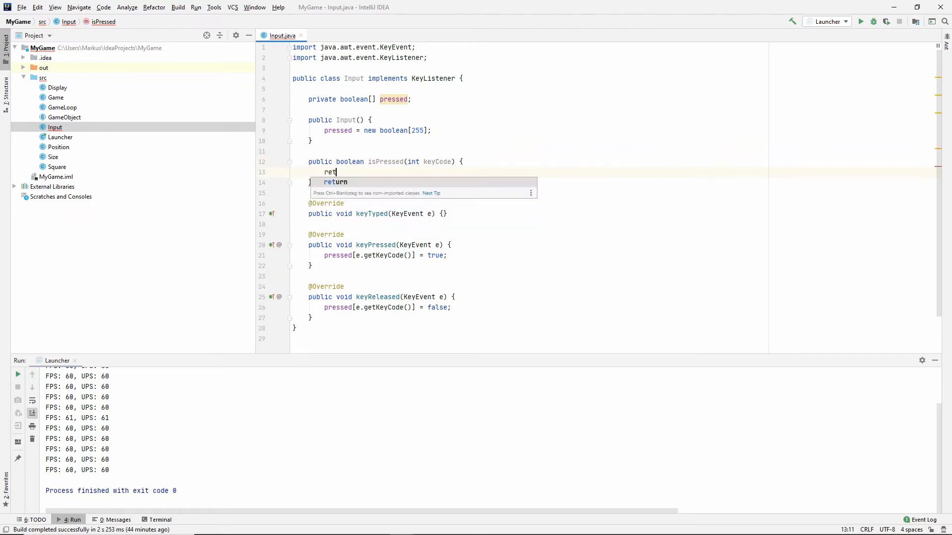
type("urn pressed")
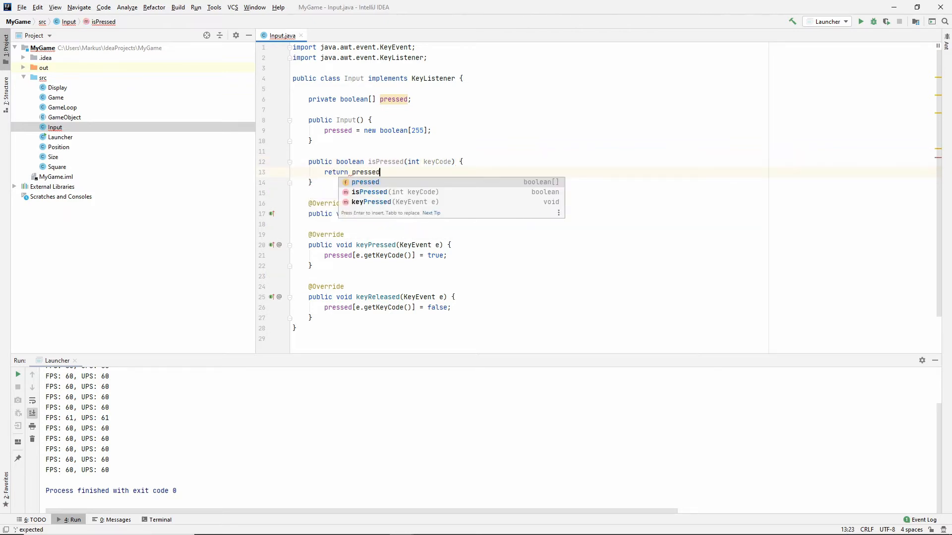
type("[keyCode]")
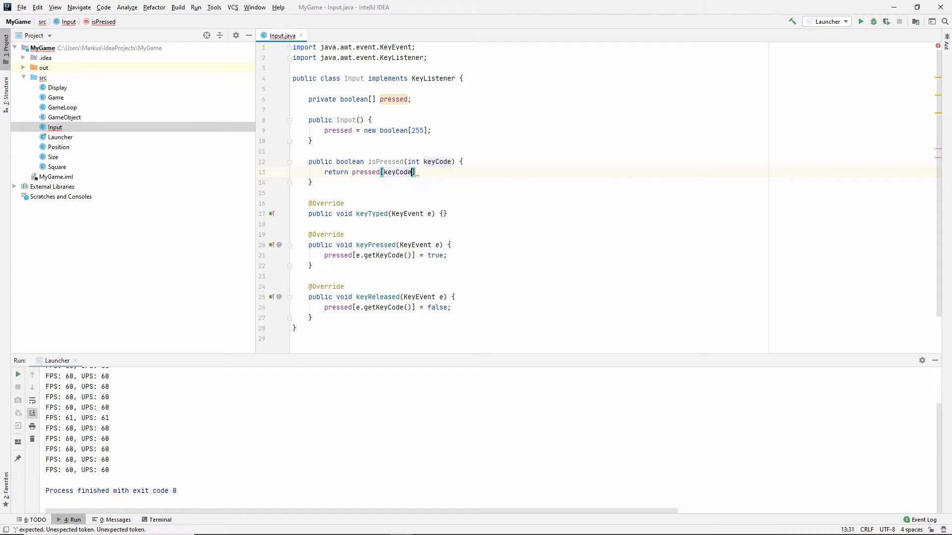
type(";")
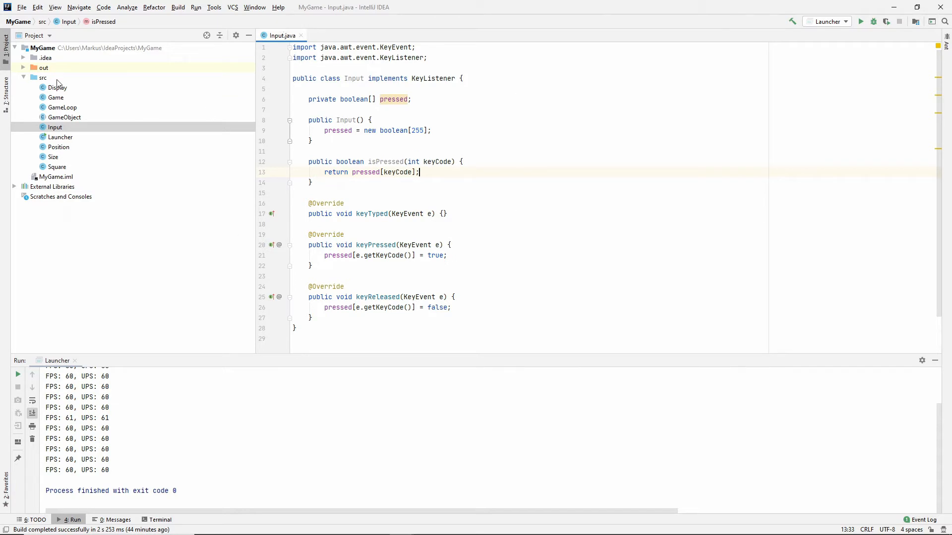
Create a new interface named Controller in the src folder.
right_click(43, 78)
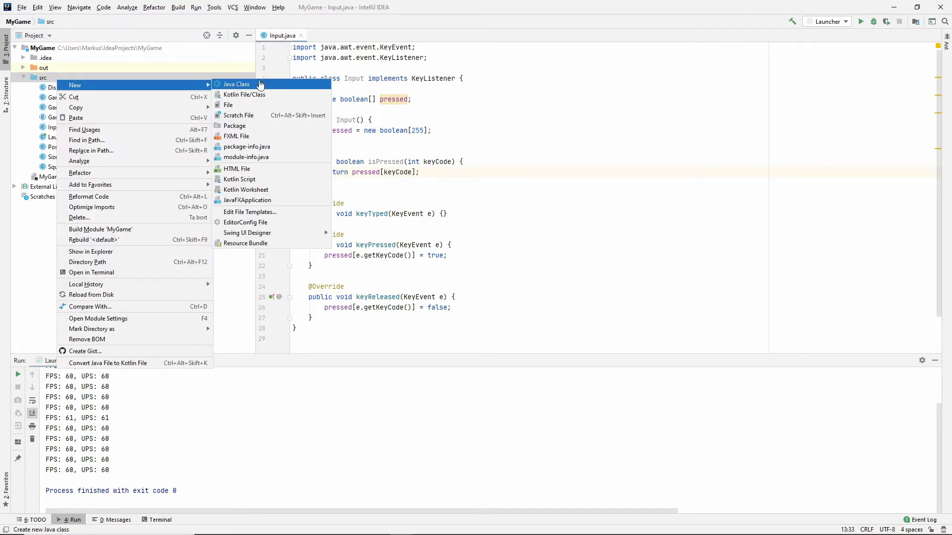
left_click(236, 84)
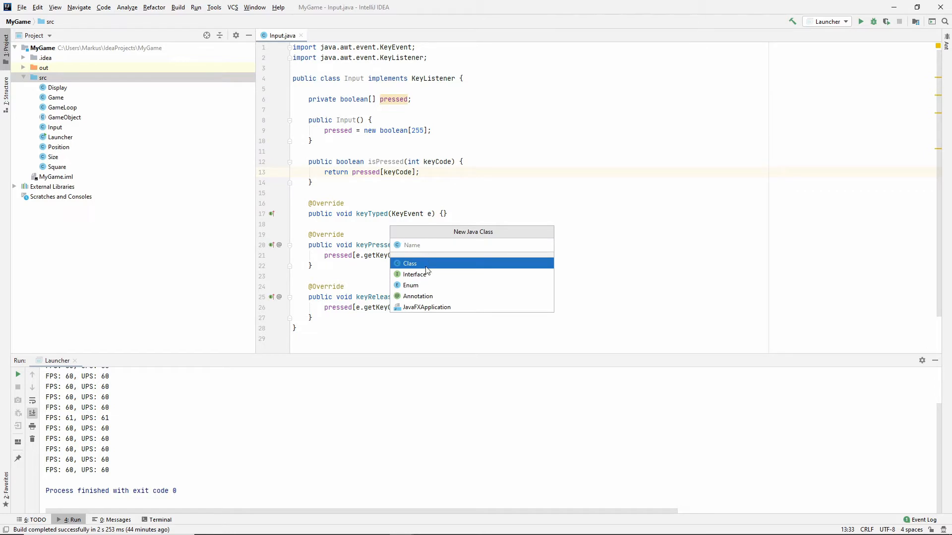
type("Ci")
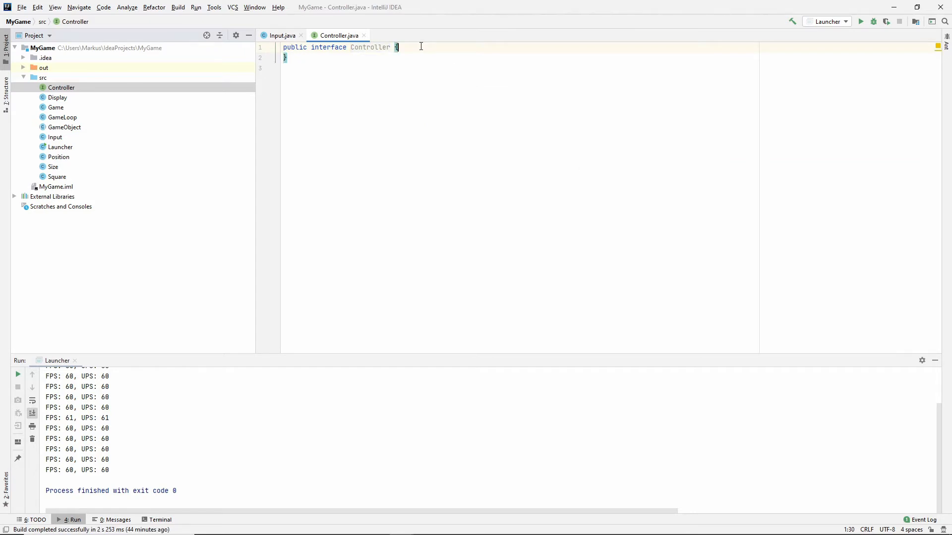
Declare boolean isRequestingUp, isRequestingDown, isRequestingLeft and isRequestingRight methods.
key("enter")
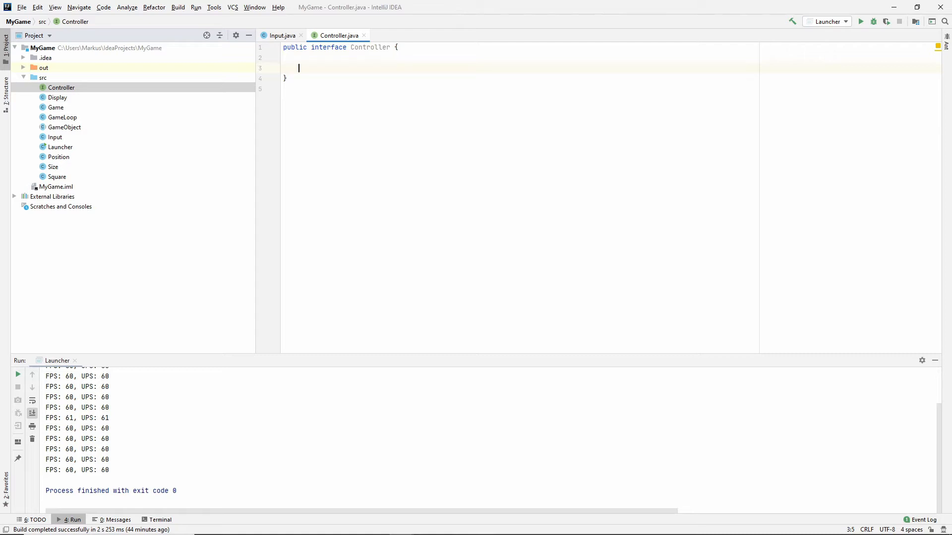
type("boolean isRequesting")
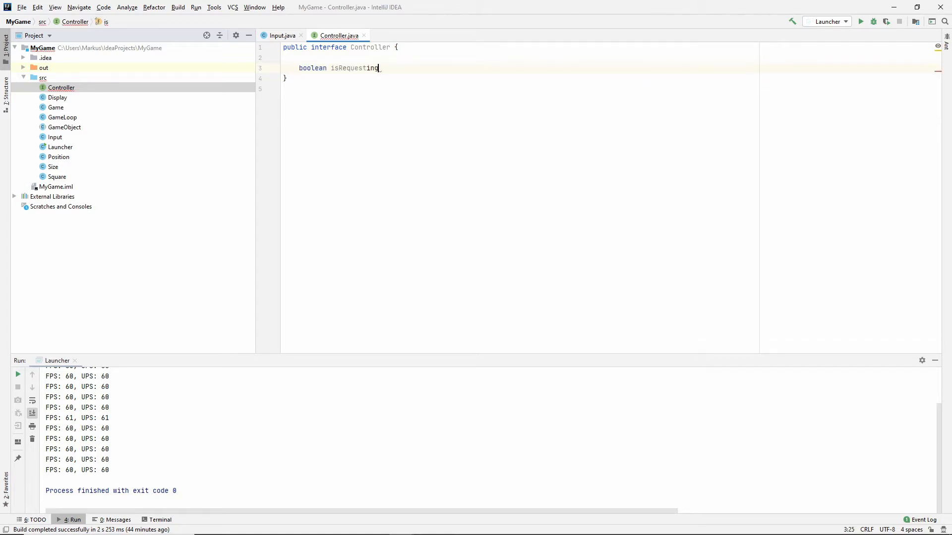
type("Up();")
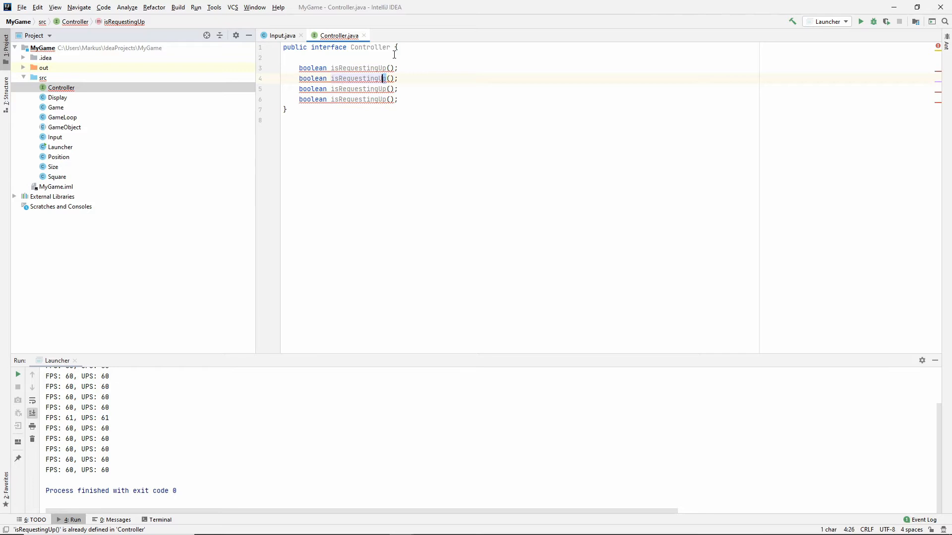
type("Down")
left_click(350, 89)
type("Left")
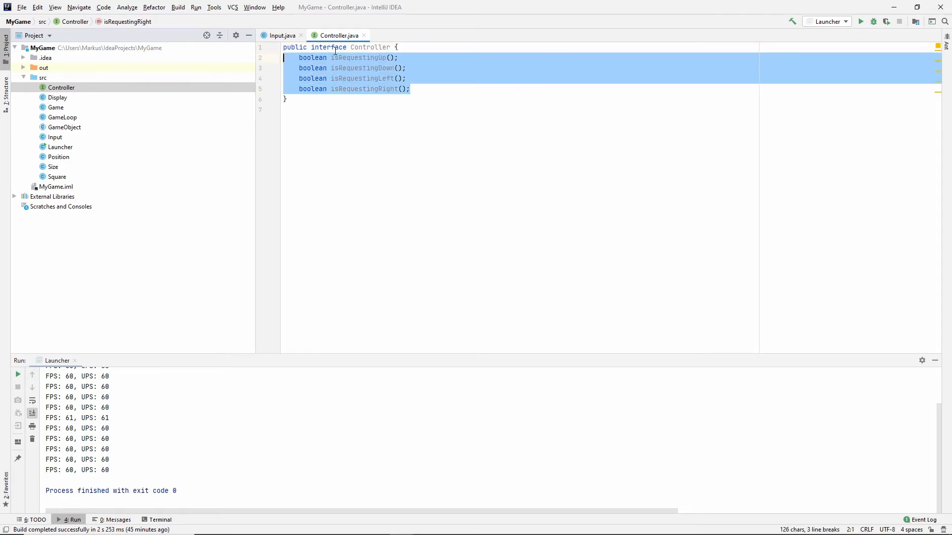
left_click(362, 114)
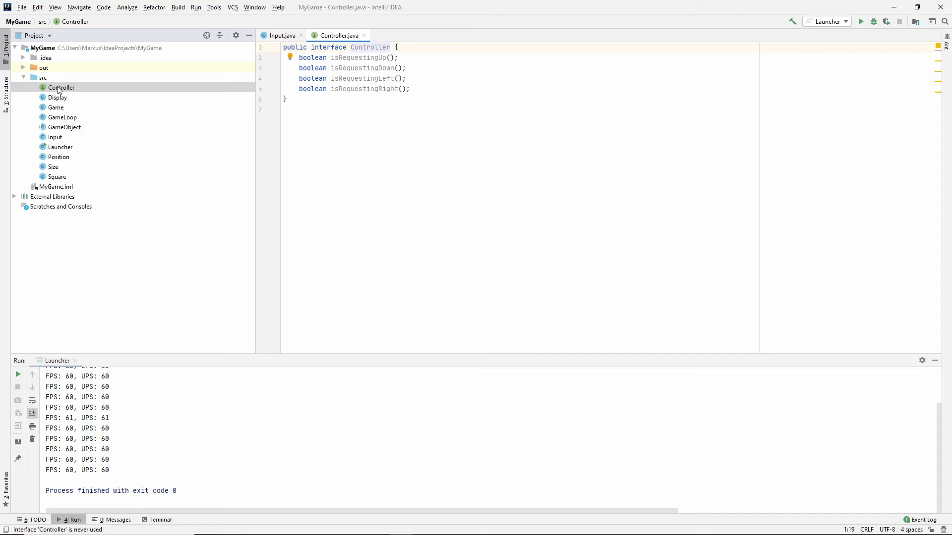
Create class PlayerController implementing Controller and generate its four method stubs.
right_click(43, 78)
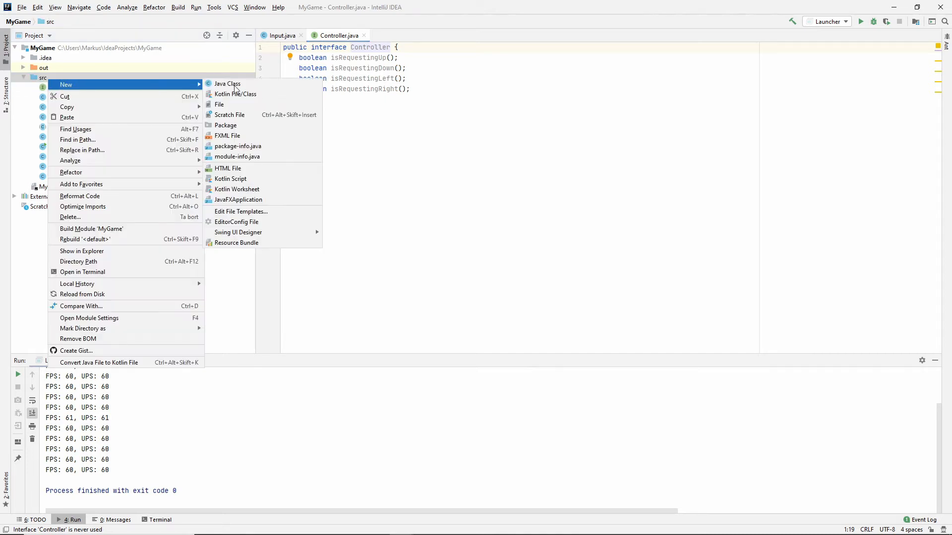
left_click(227, 84)
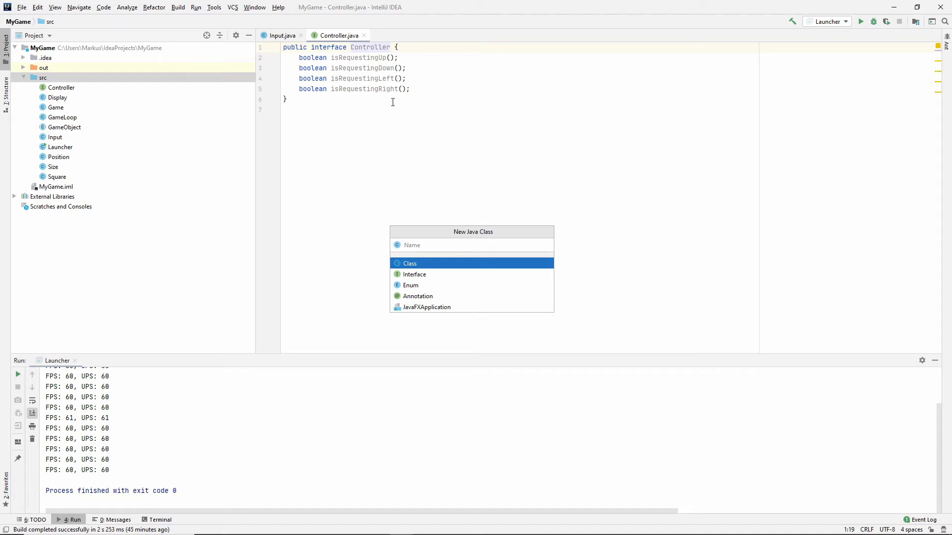
type("PlayerCont")
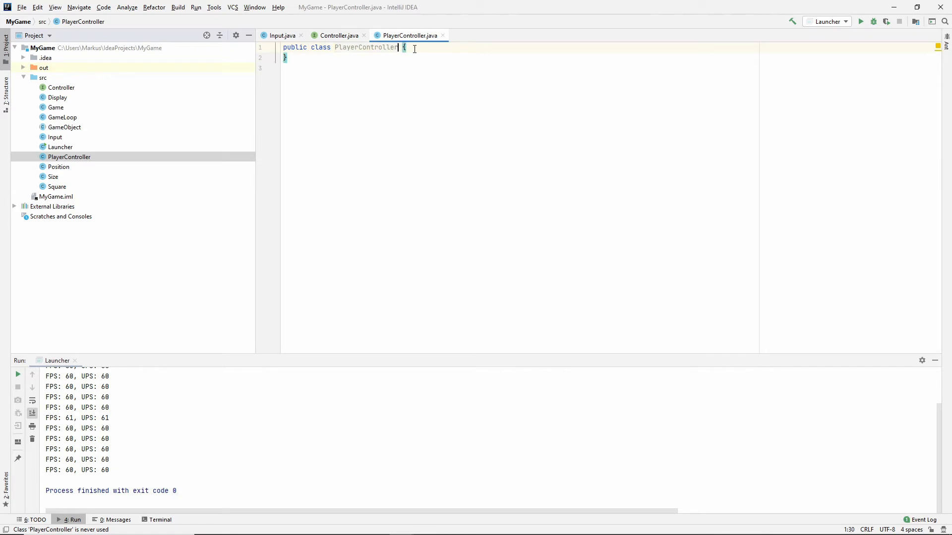
type("implements Controller")
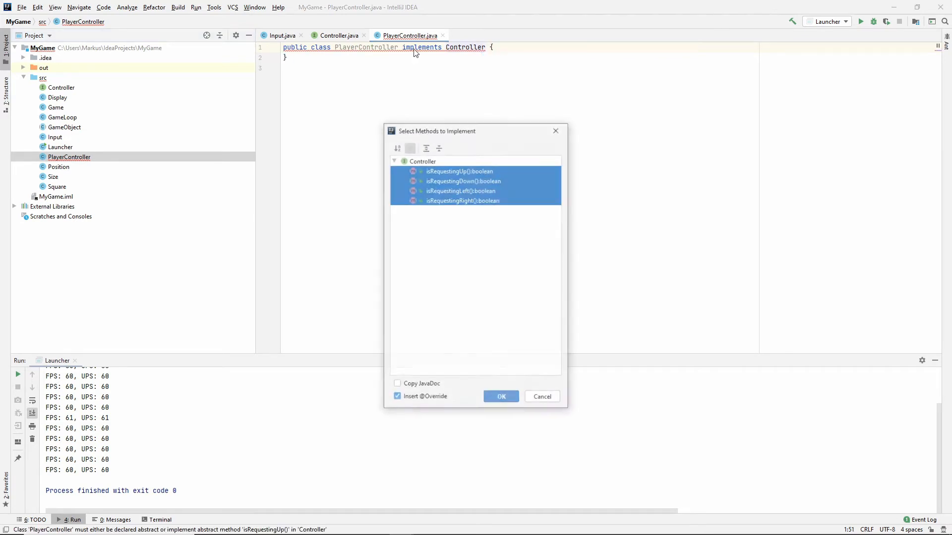
left_click(500, 396)
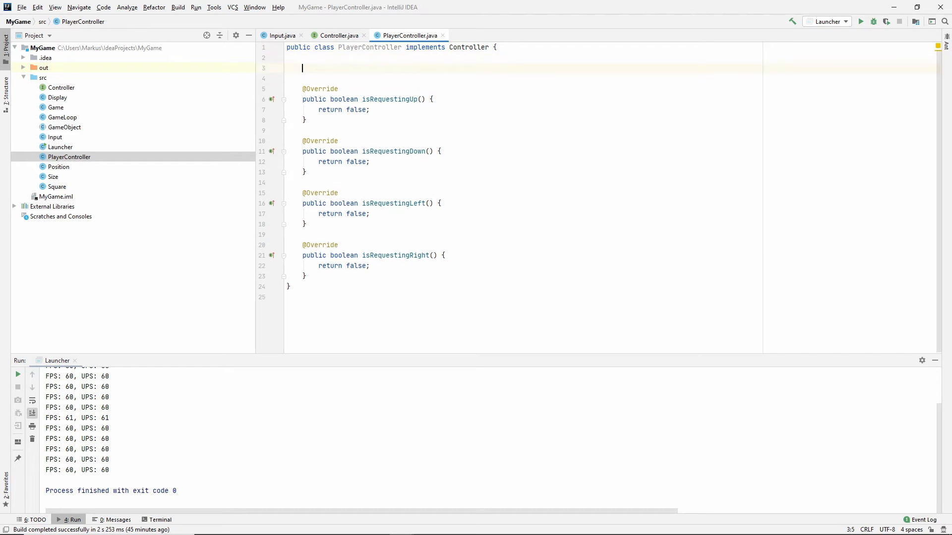
Declare a private Input field named input in PlayerController.
type("private")
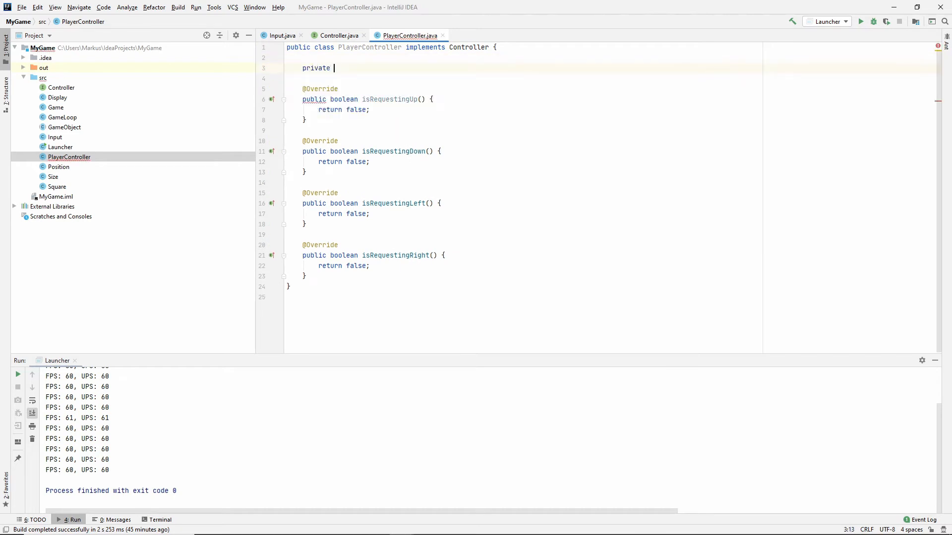
type("In")
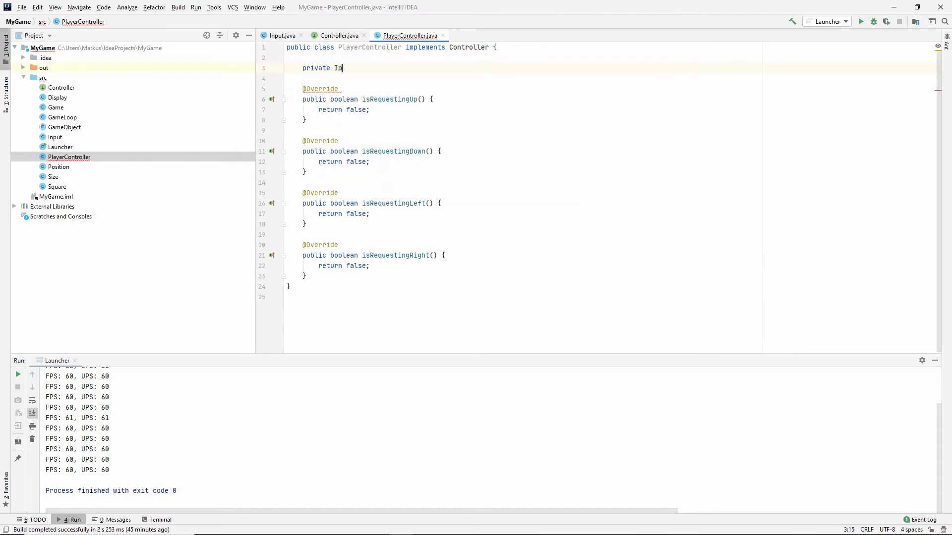
type("nput")
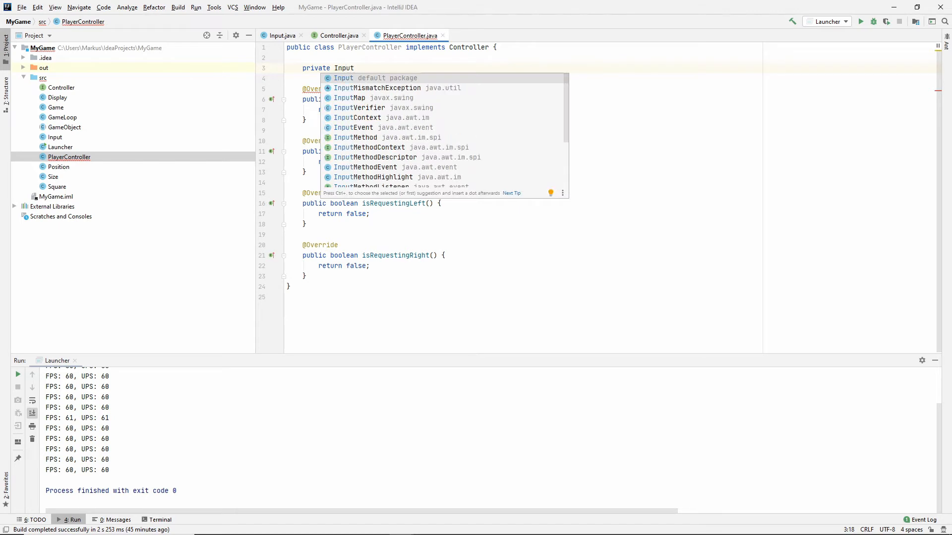
type("input;")
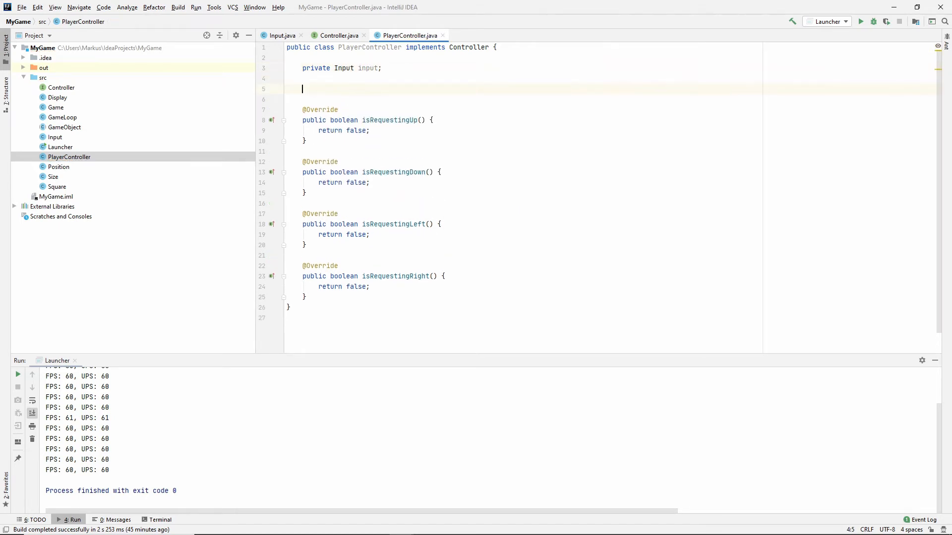
Add a PlayerController(Input input) constructor assigning this.input.
type("public")
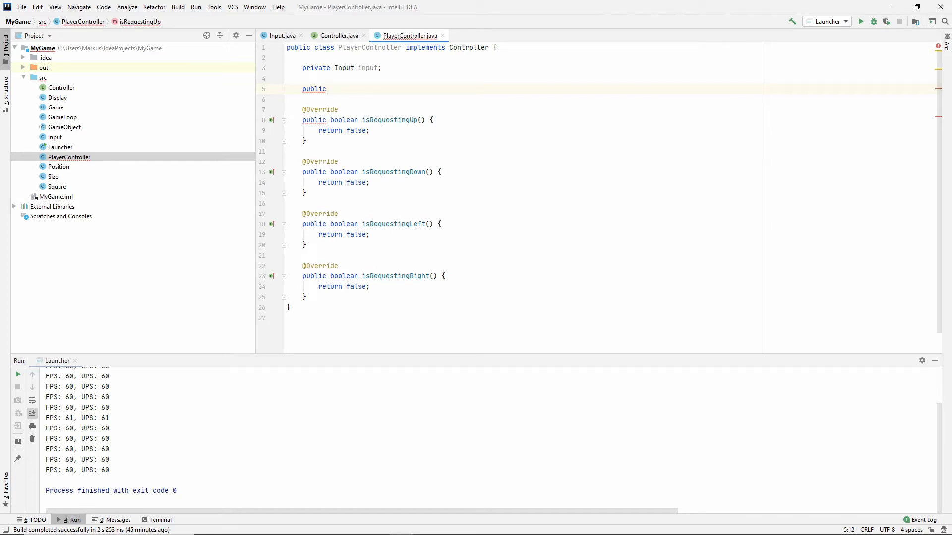
type("PlayerController")
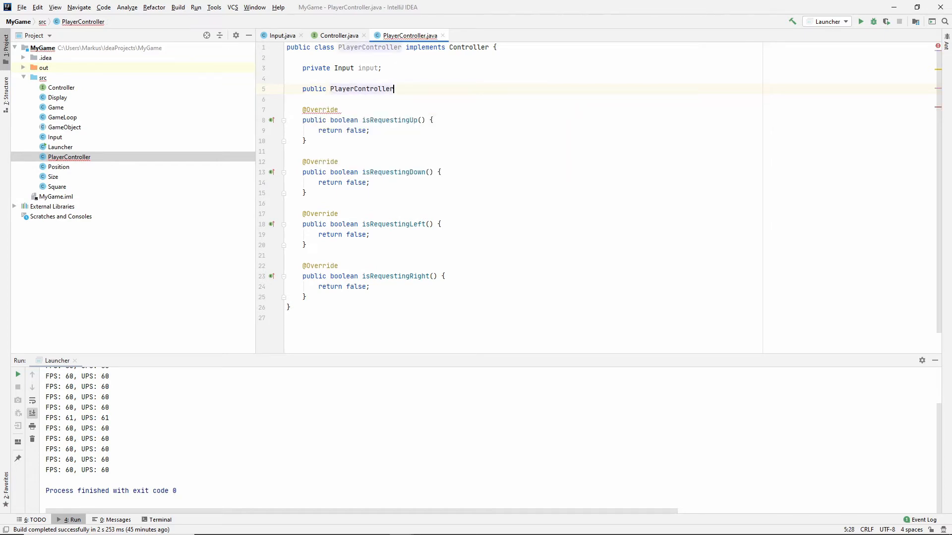
type("(Input input) {")
left_click(524, 130)
type("input.isPressed(")
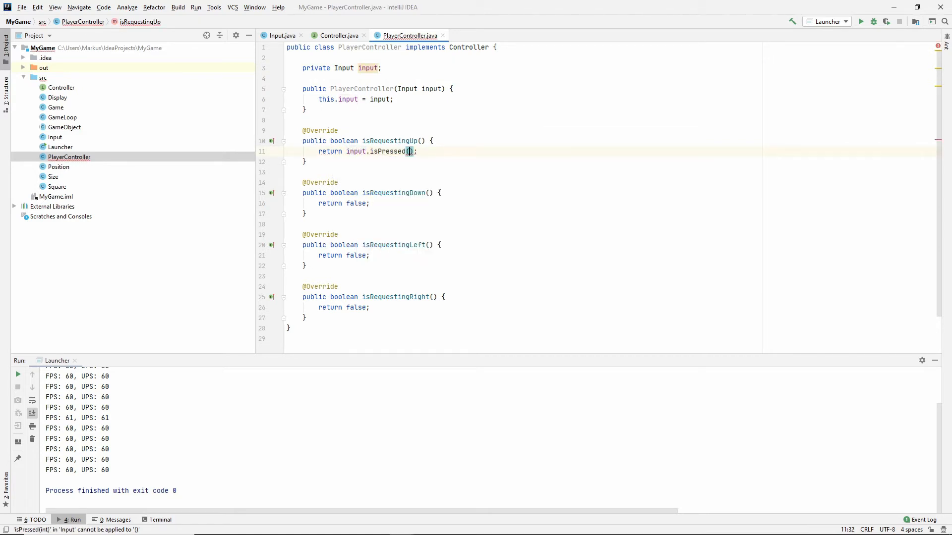
Return input.isPressed with KeyEvent.VK_UP and KeyEvent.VK_DOWN in the up and down methods.
type("KeyEvent.")
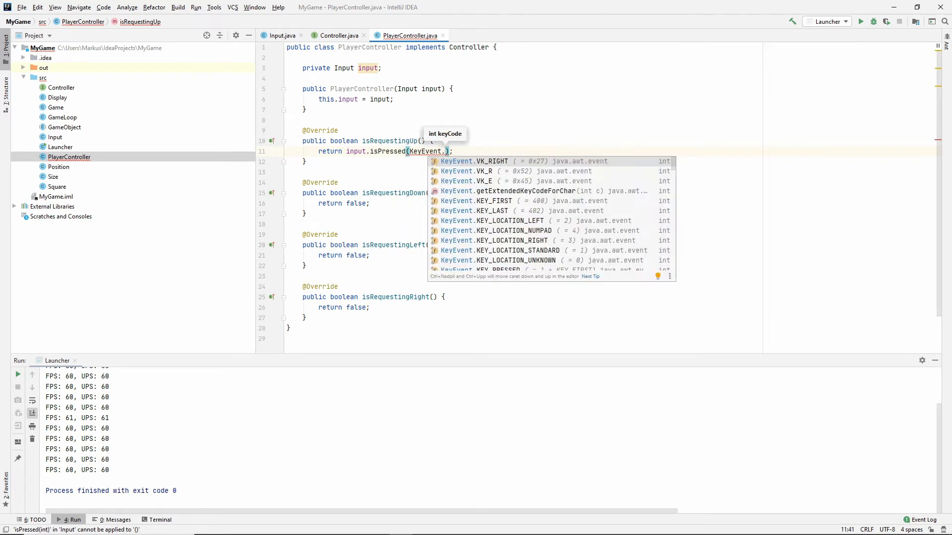
type("V")
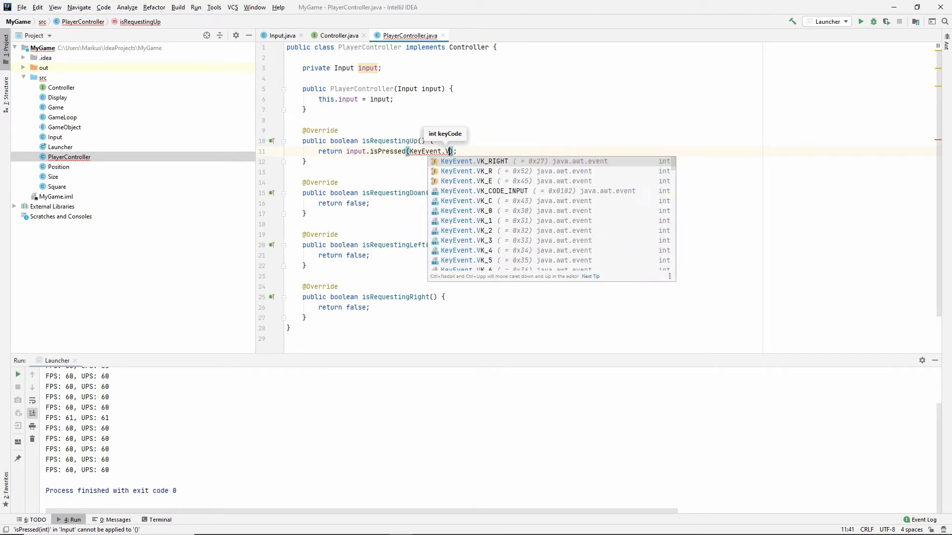
type("K")
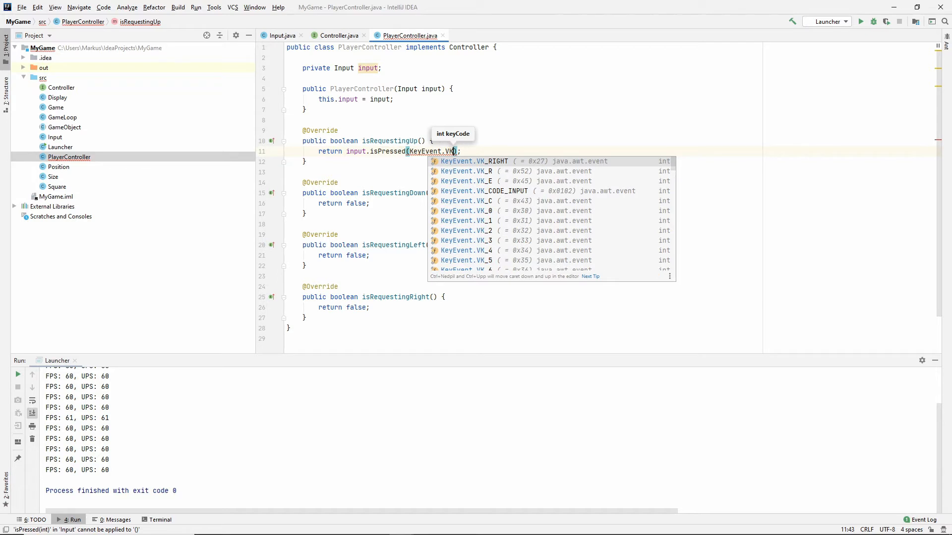
type("UP")
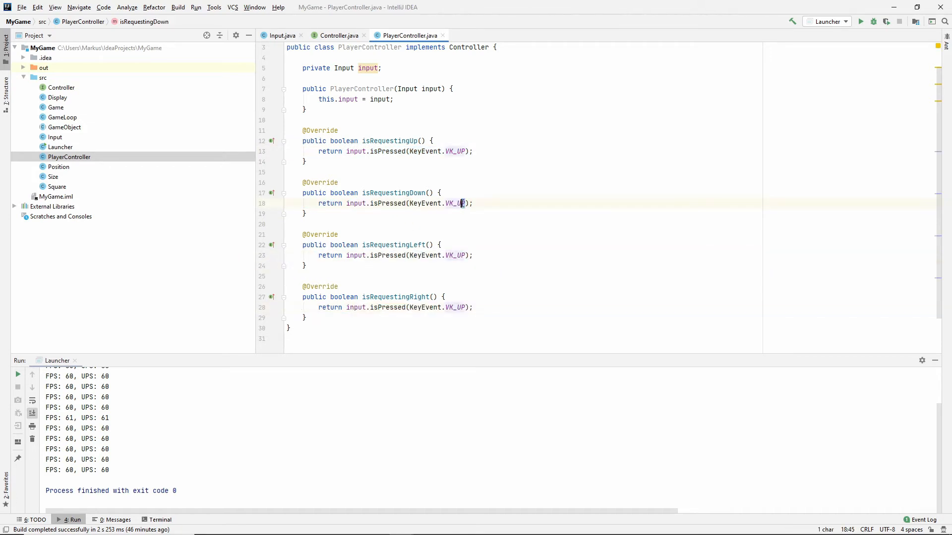
type("DOWN")
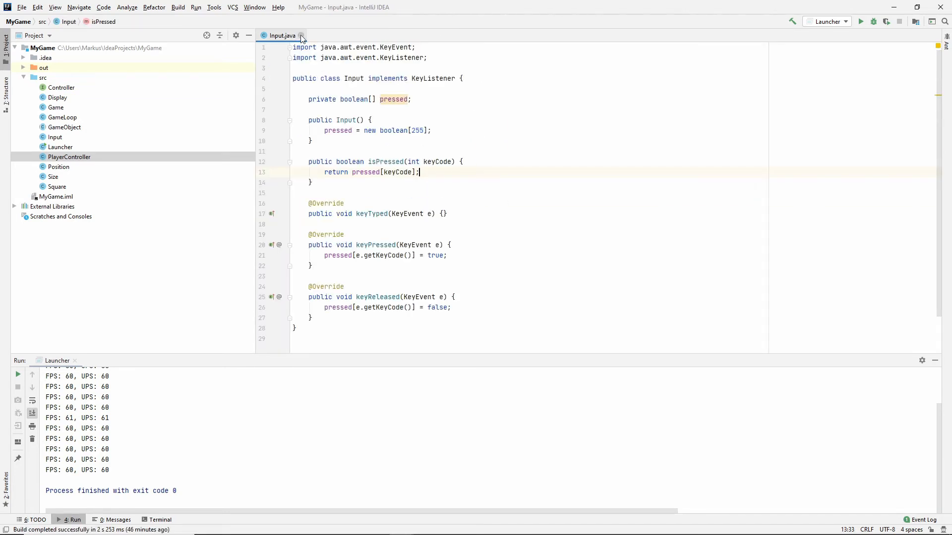
Rename the Square class to Player via Refactor > Rename.
left_click(301, 35)
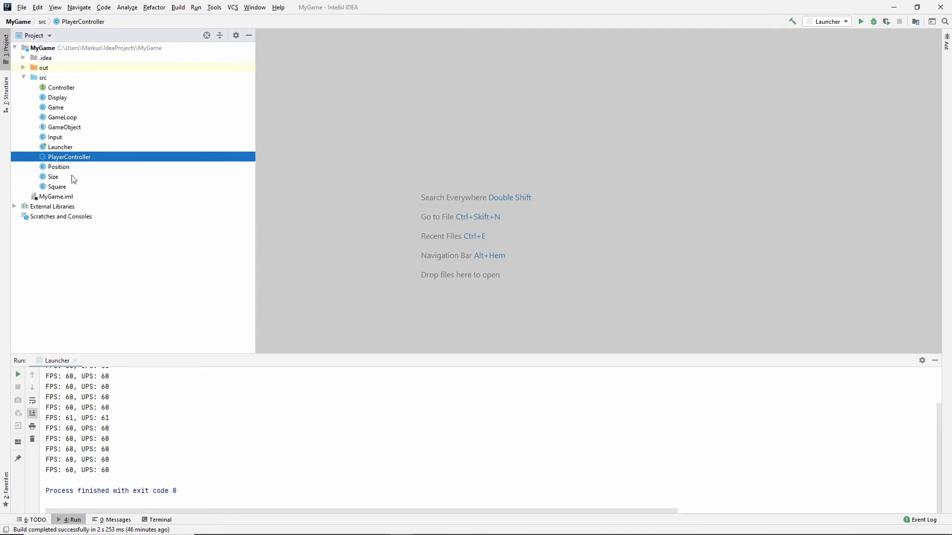
double_click(57, 186)
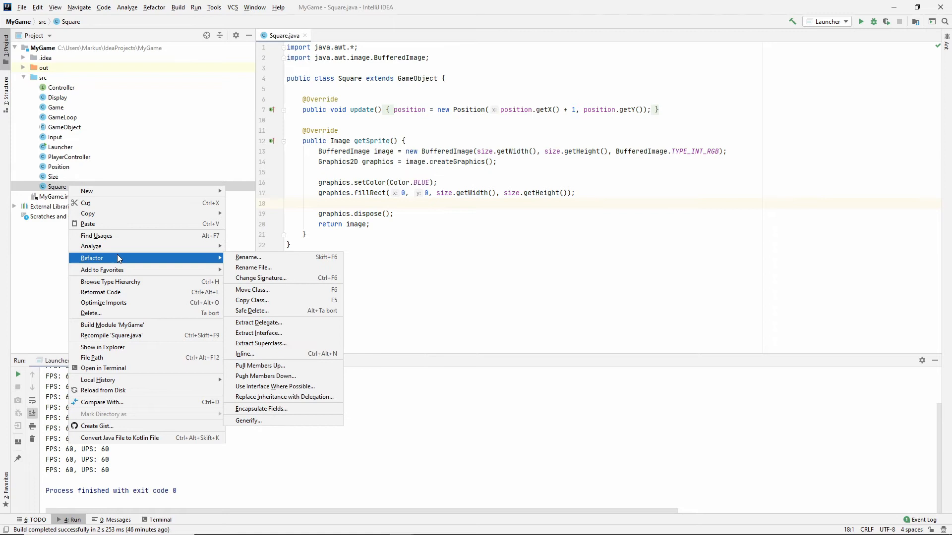
left_click(248, 257)
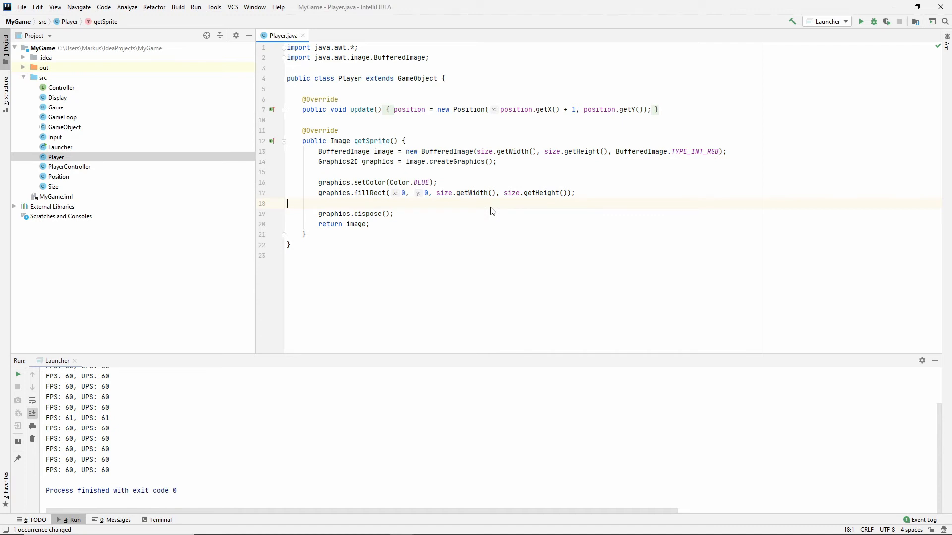
mouse_move(504, 199)
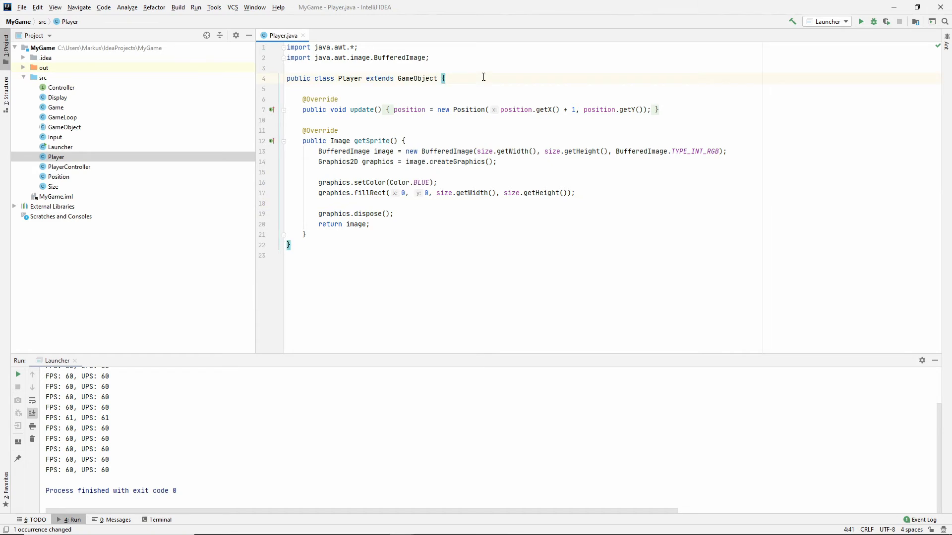
Declare a private Controller field and a Player(Controller controller) constructor signature.
type("private Controller controller;")
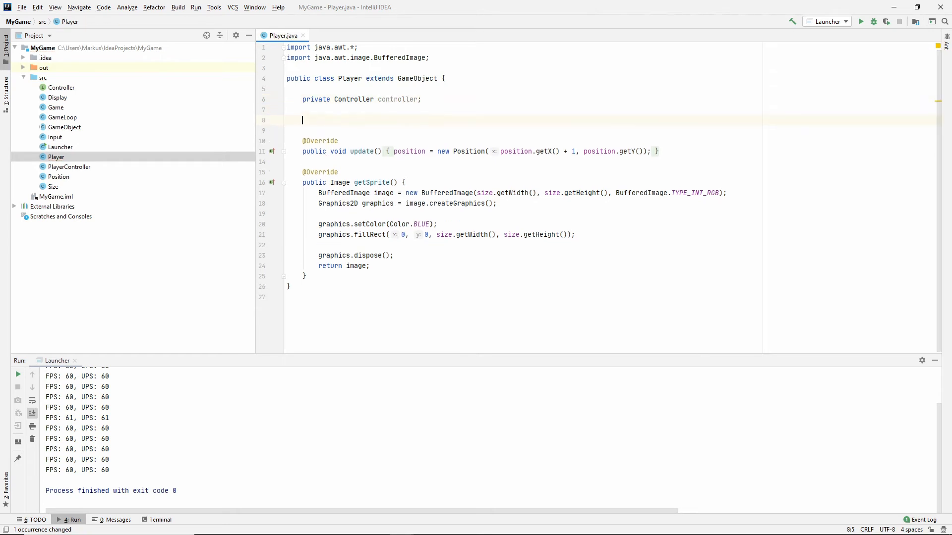
type("public")
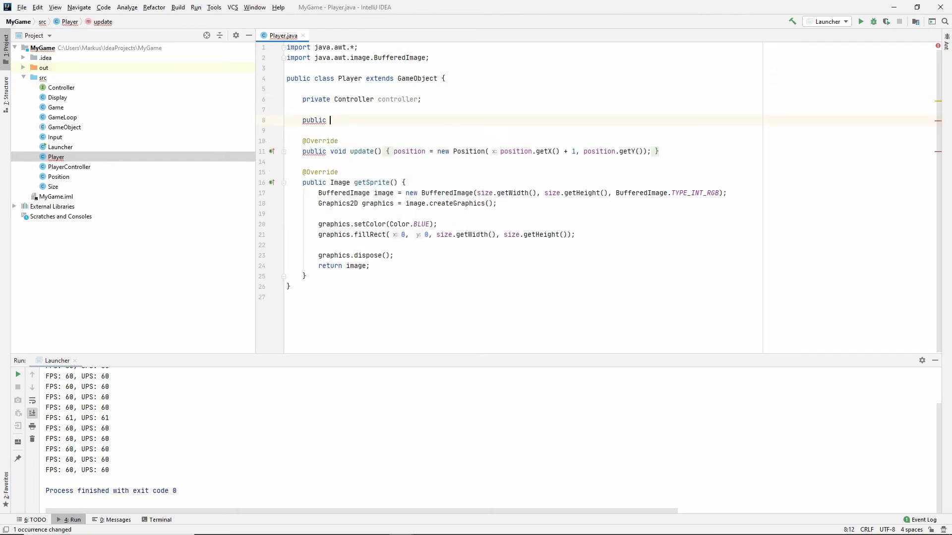
type("Player(Controller cont")
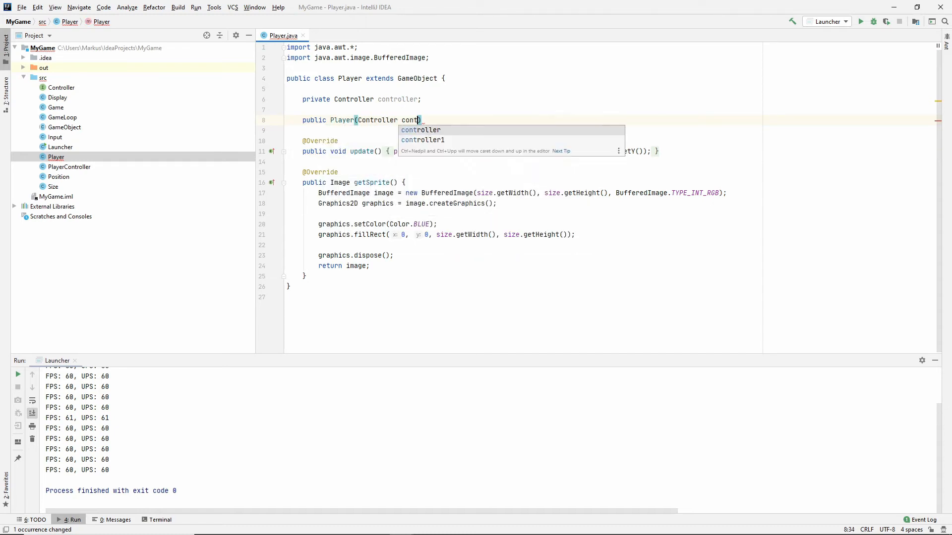
key("Enter")
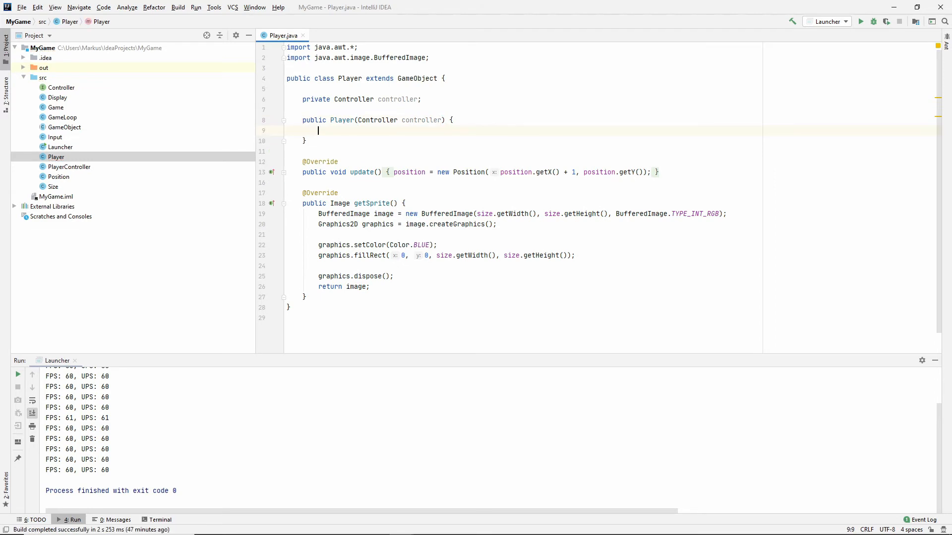
Fill the constructor body with super(); and this.controller = controller.
type("super();")
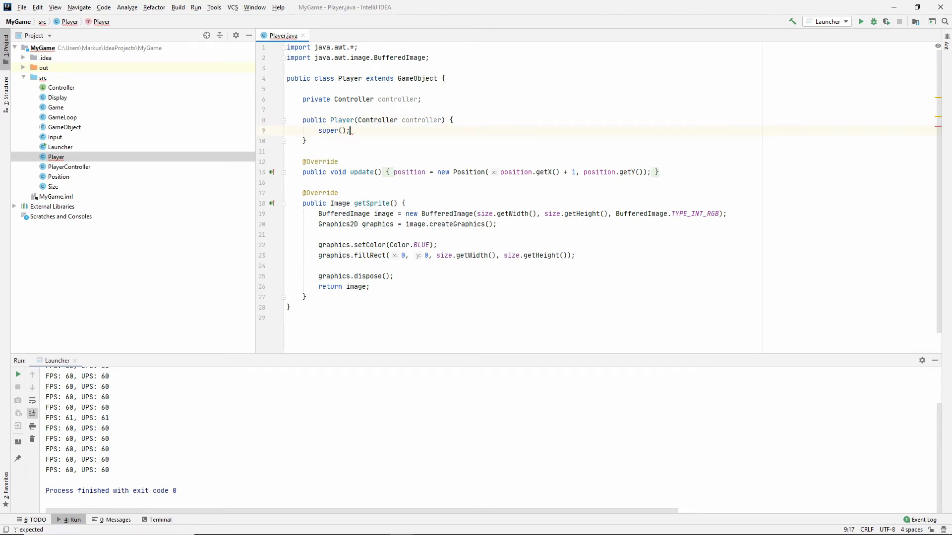
key("enter")
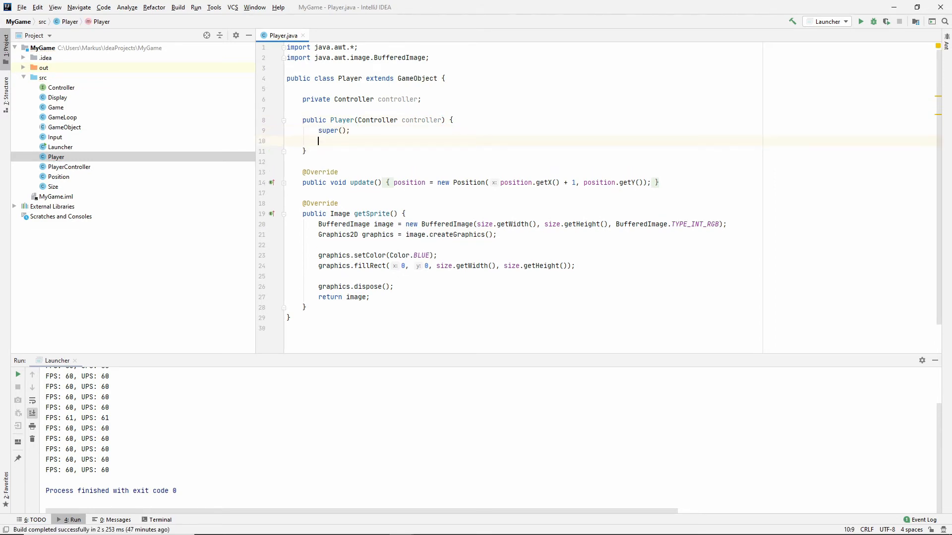
type("this.con")
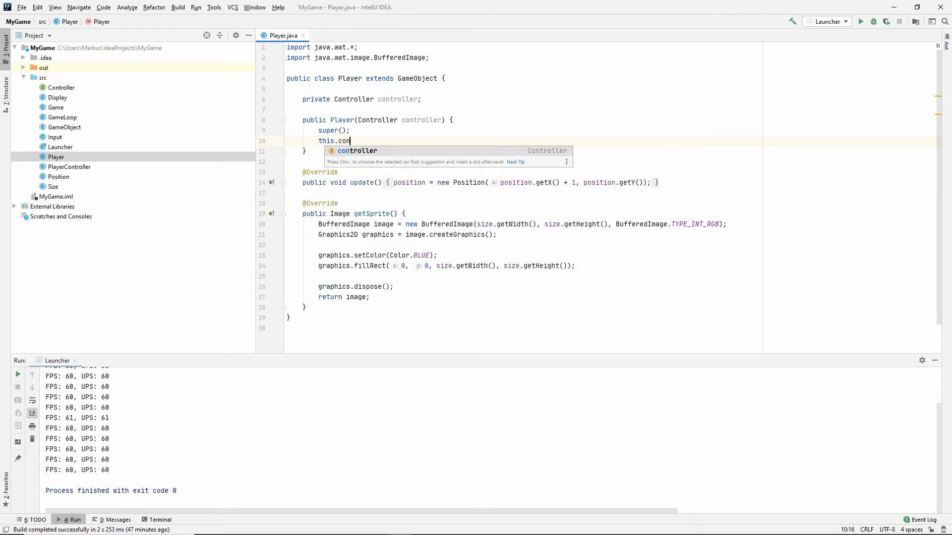
type("troller = controller;")
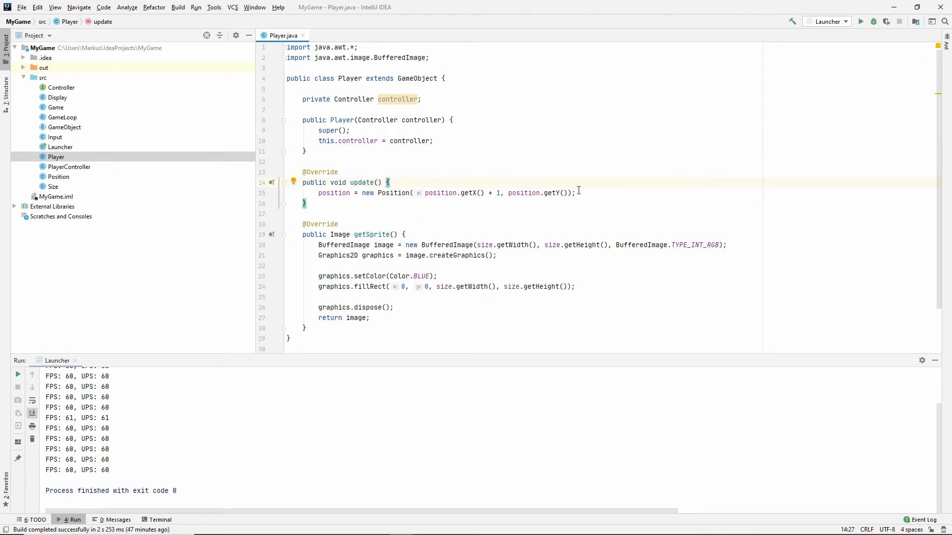
Declare int deltaX; and int deltaY; on separate lines at the top of update(), then begin an if statement.
key("enter")
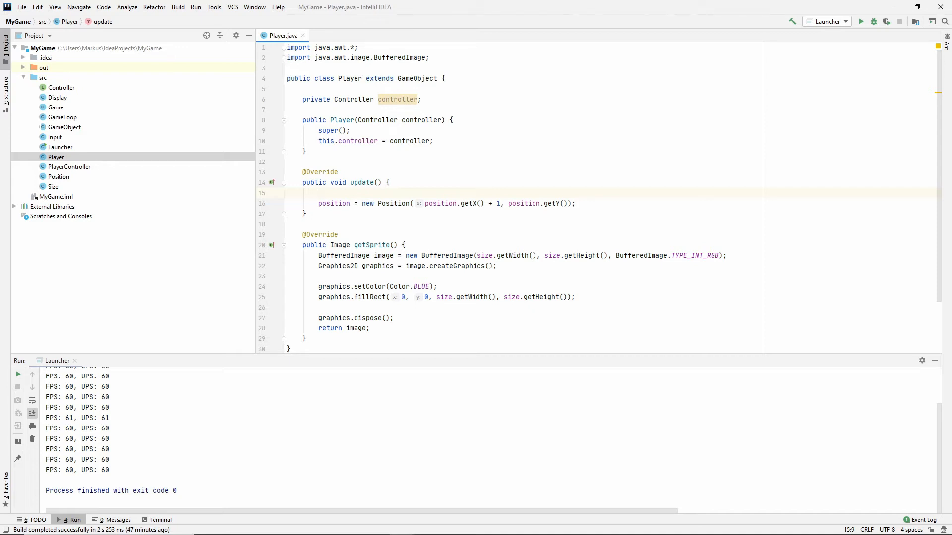
type("int d")
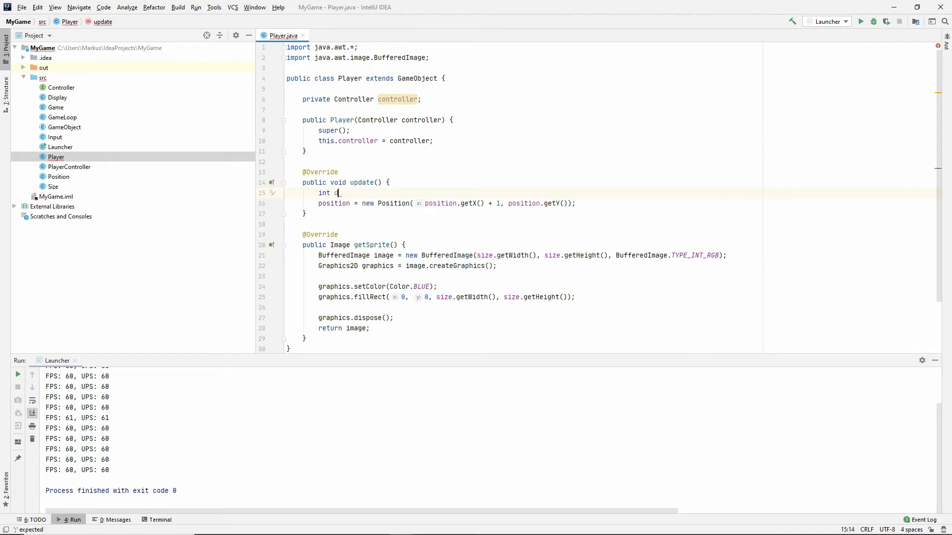
type("e")
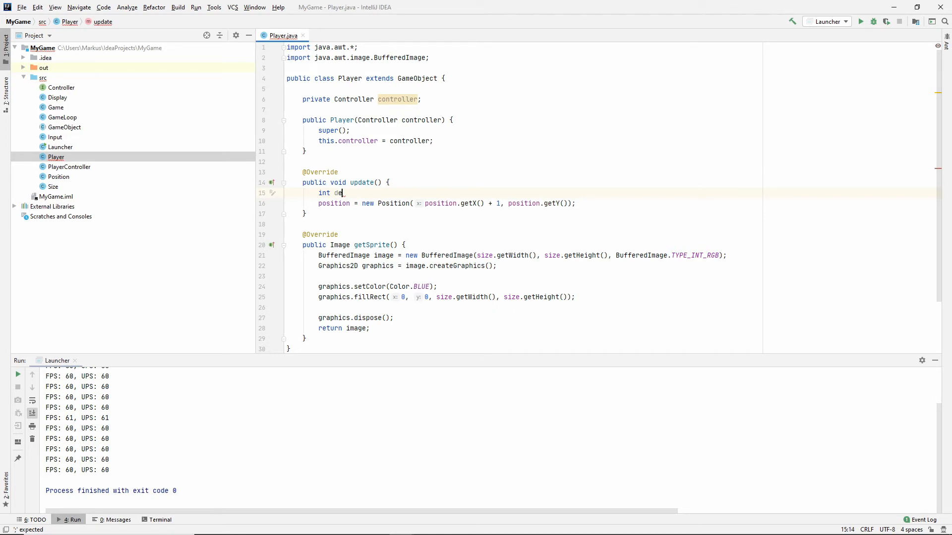
type("ltaX,_int")
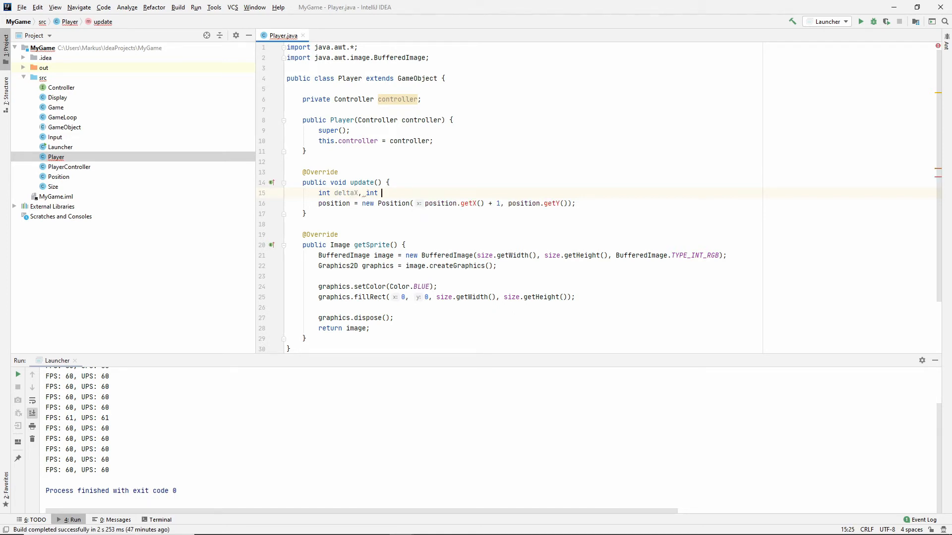
type("deltaY;")
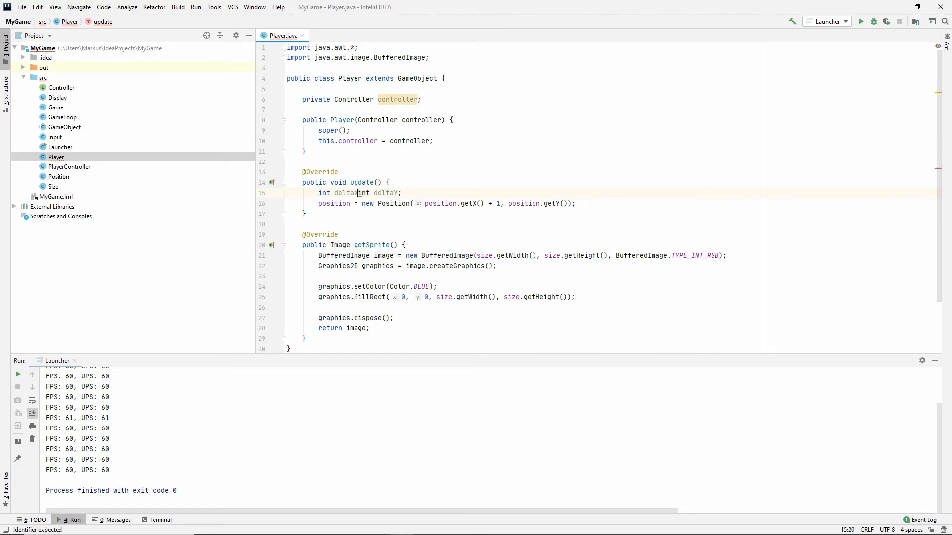
key("Enter")
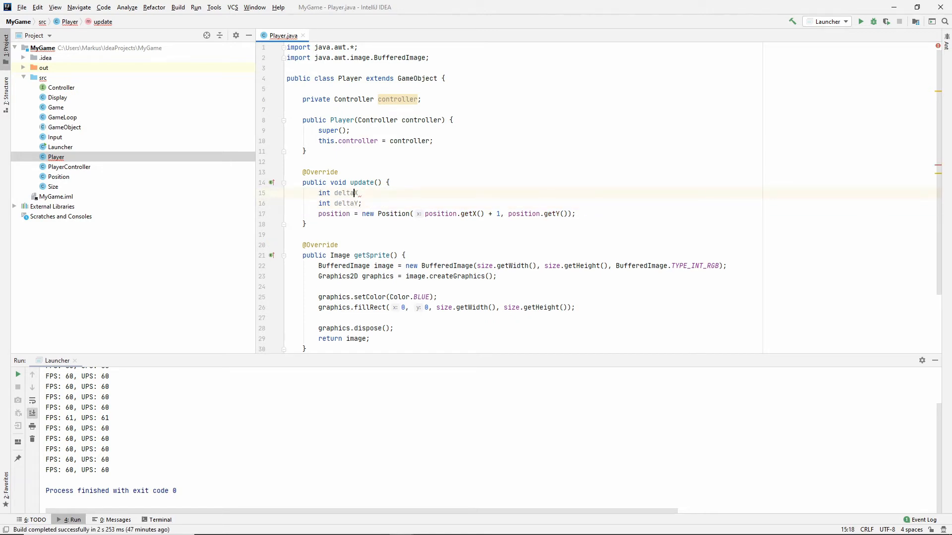
type(";")
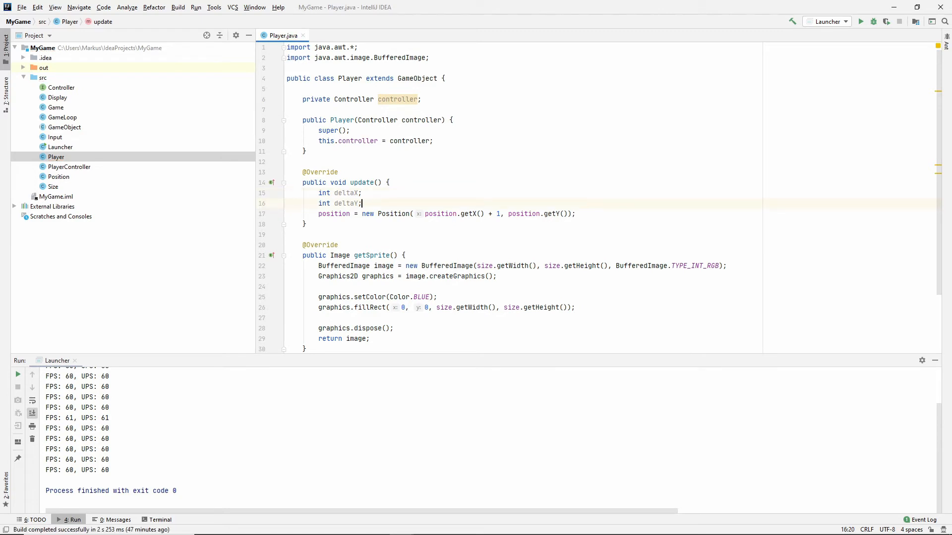
key("Enter")
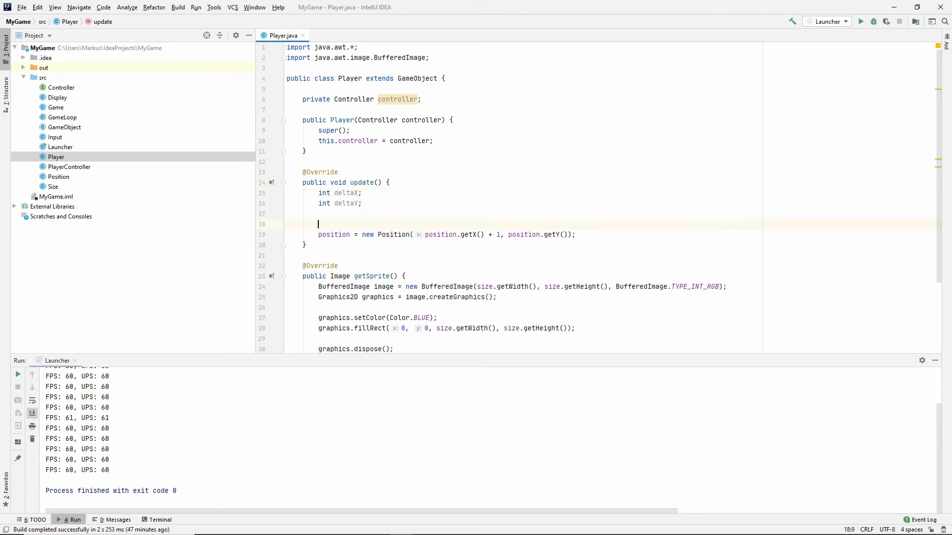
type("if(")
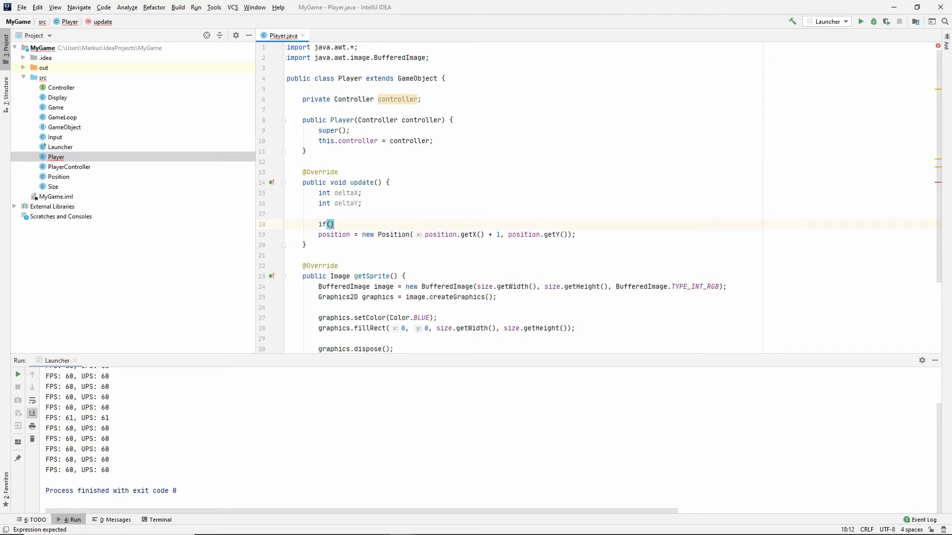
Initialise deltaX and deltaY to 0 and start the controller.isRequesting check block.
type("controller.isRequestingUp(")
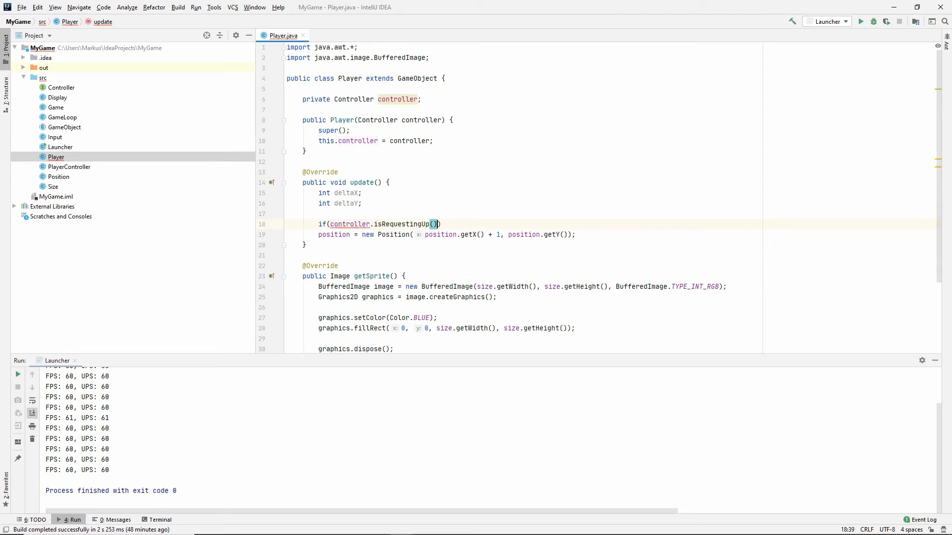
type("{")
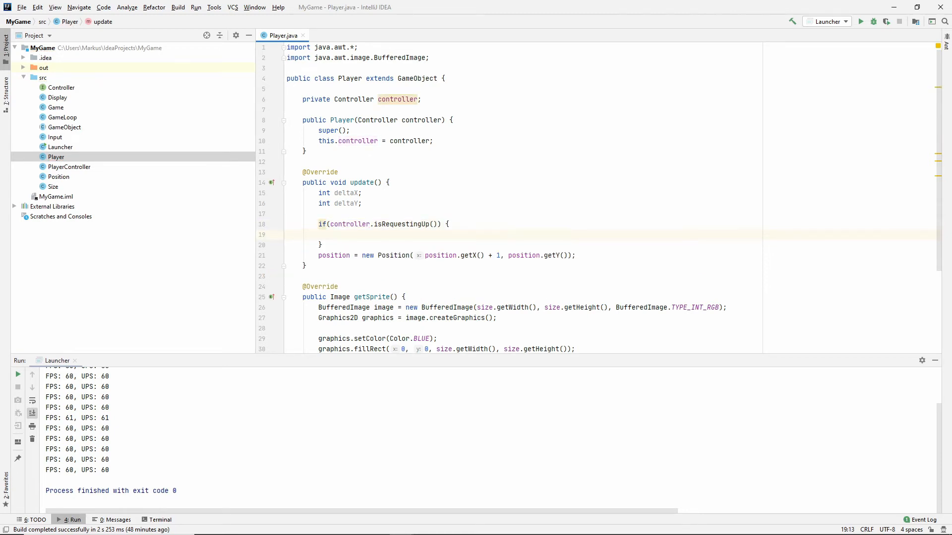
type("deltaY--;")
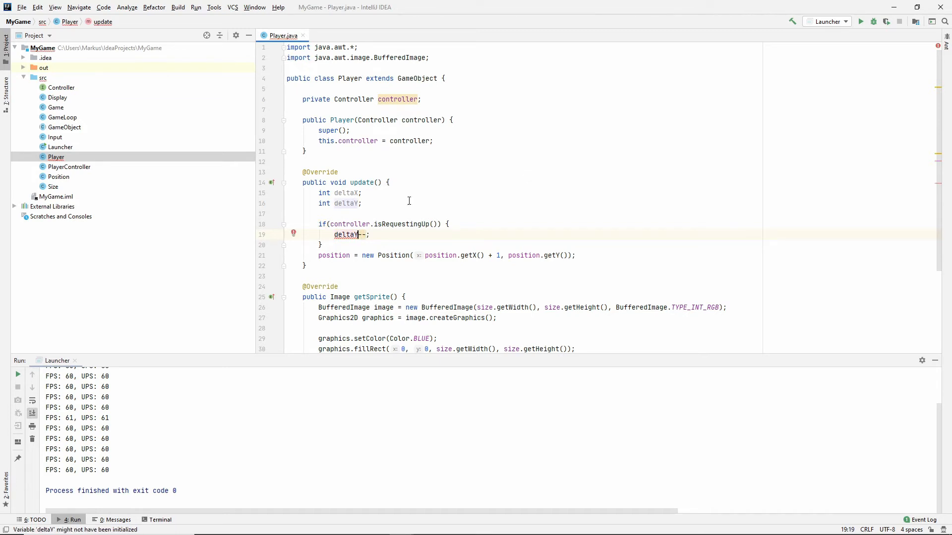
type("= 0")
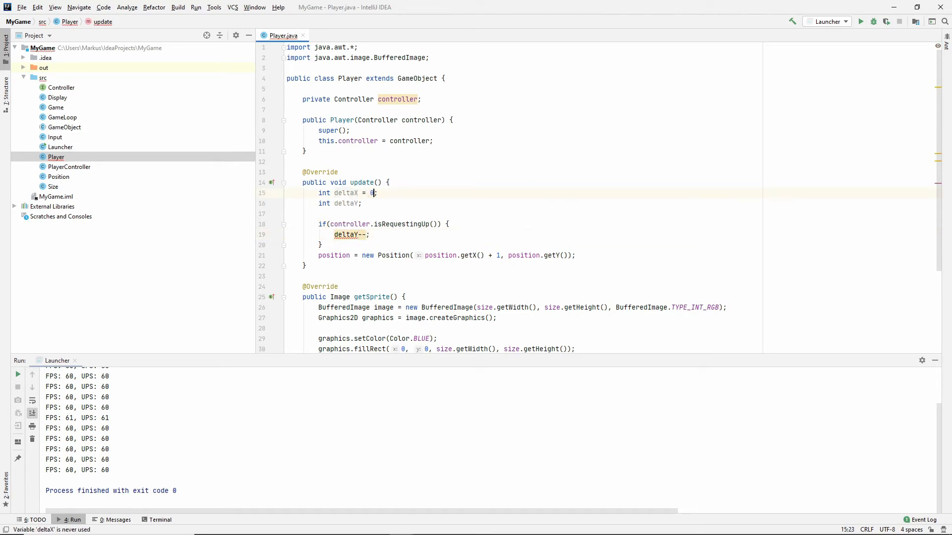
type("= 0")
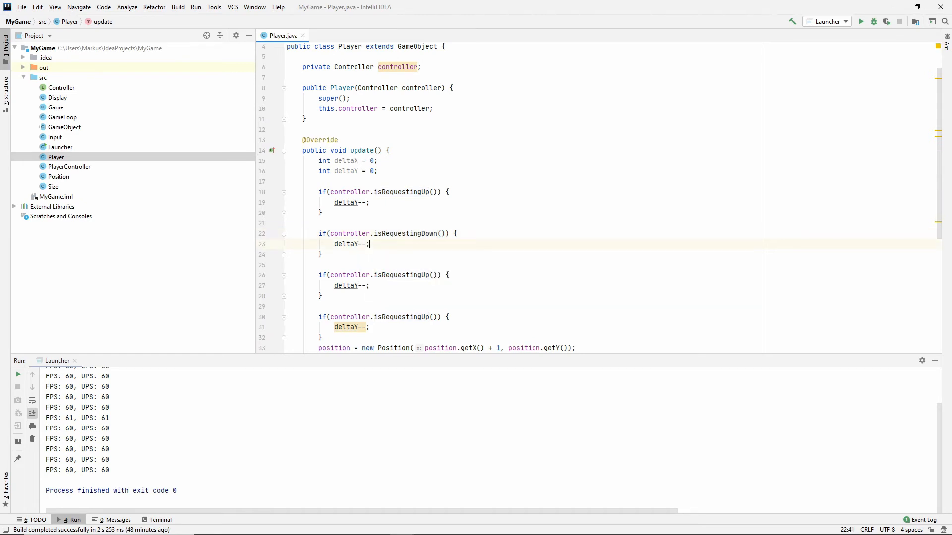
Increment deltas in the isRequesting branches and build the new Position with position.getX() + deltaX.
type("++")
left_click(352, 286)
type("X")
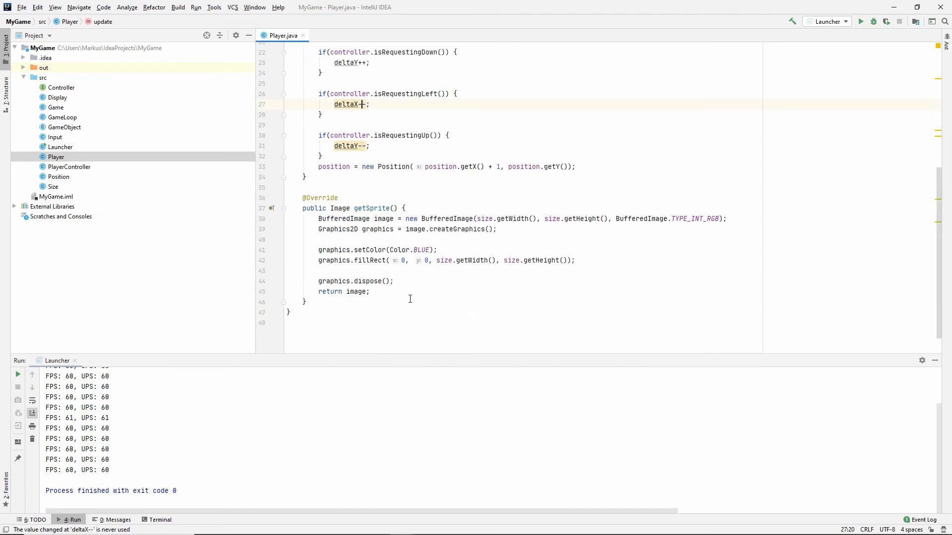
type("is")
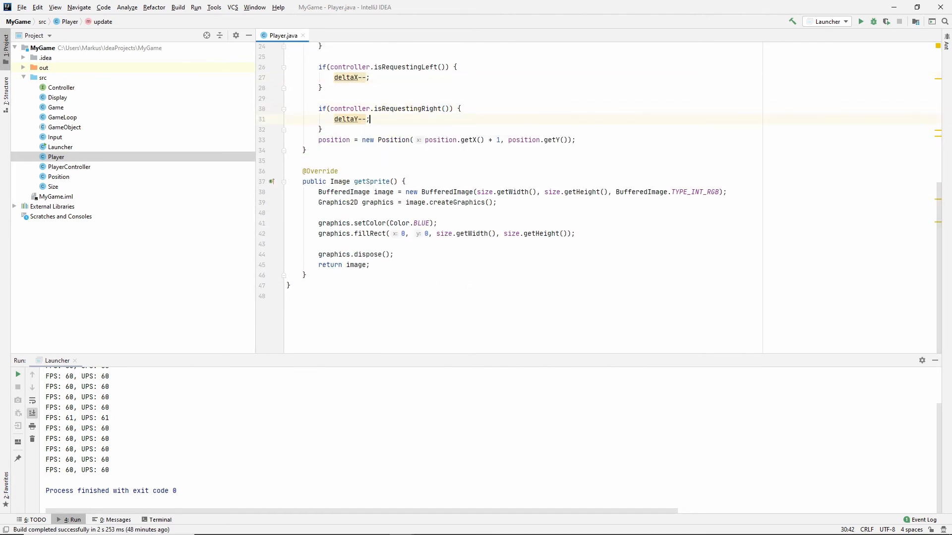
type("++")
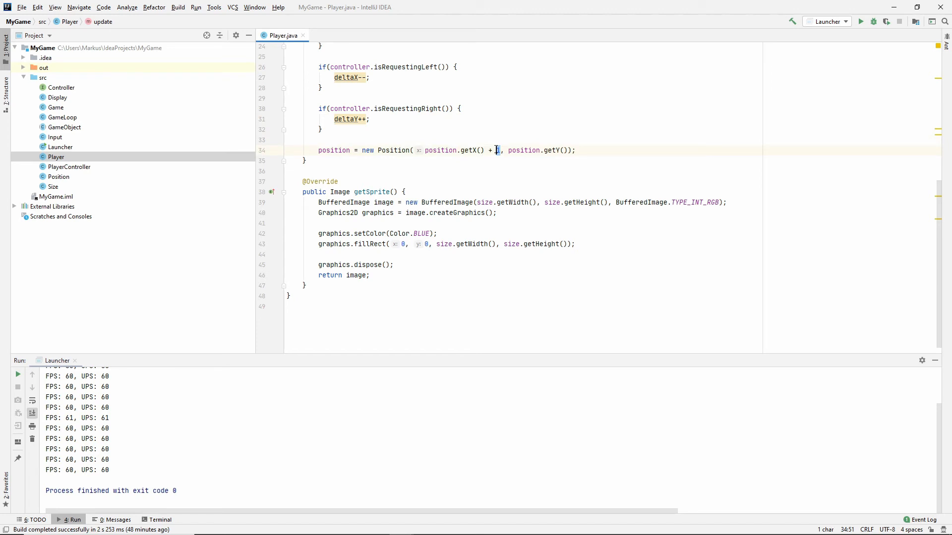
type("deltaX")
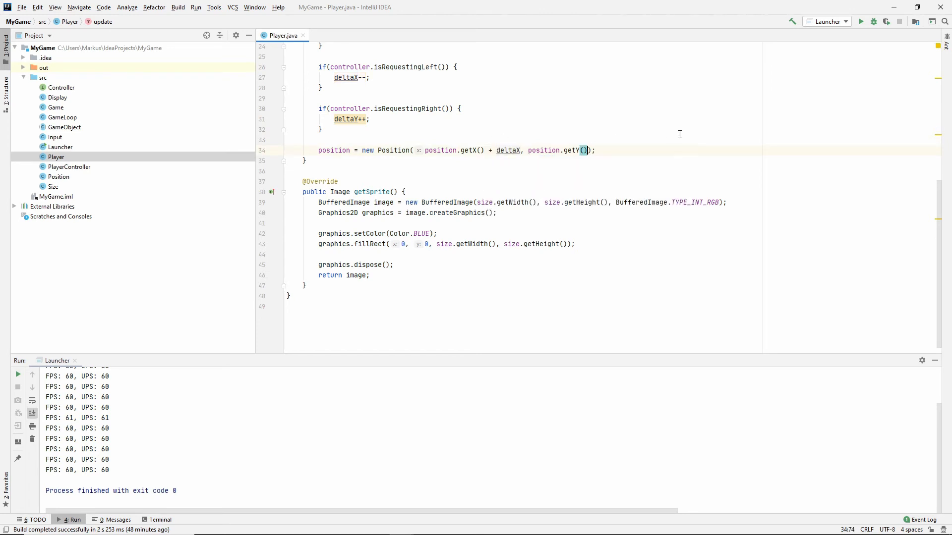
type("+ delta")
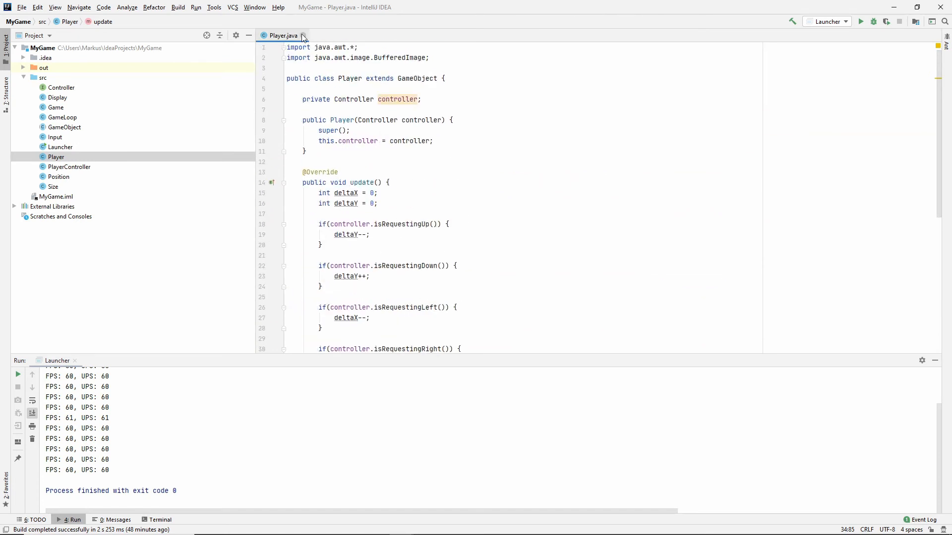
Close Player.java and bring up the Game and Display classes, locating Display's constructor.
left_click(303, 35)
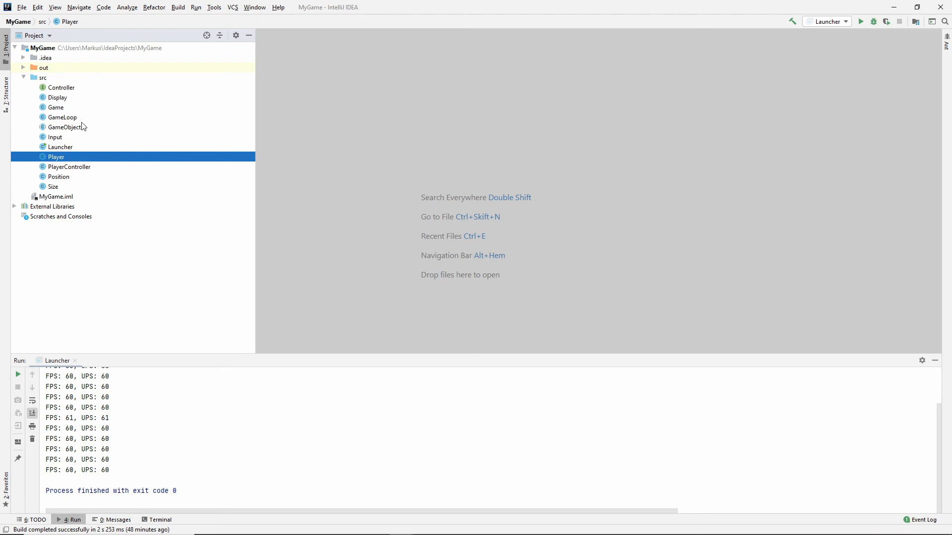
double_click(55, 108)
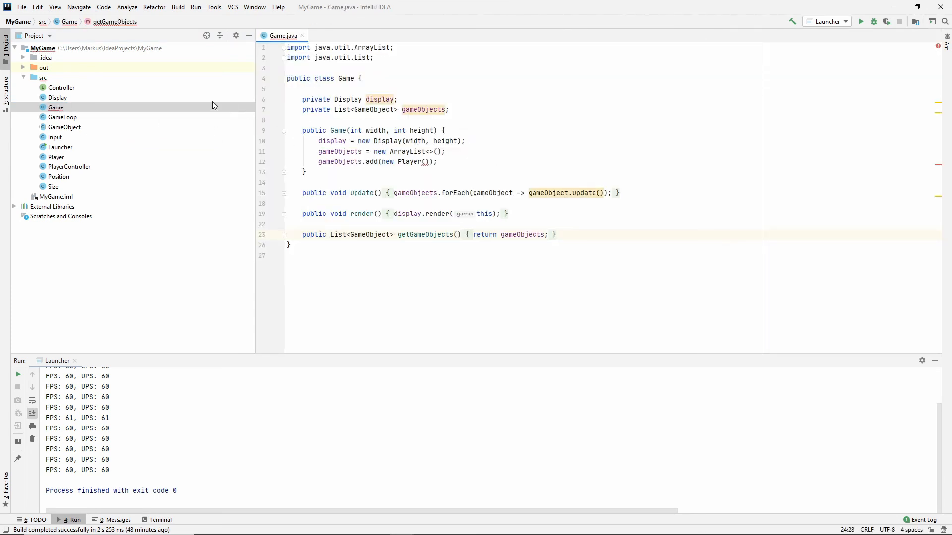
double_click(57, 97)
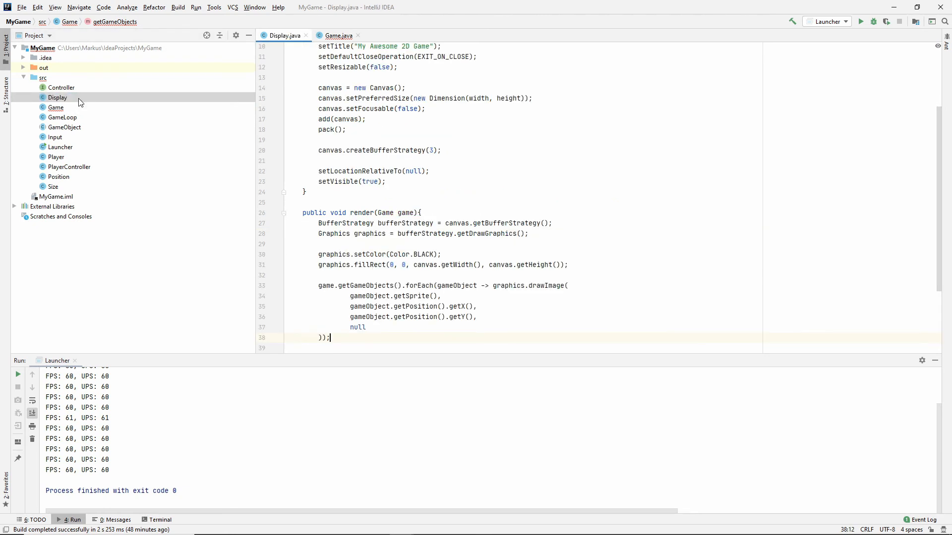
scroll("down", 3)
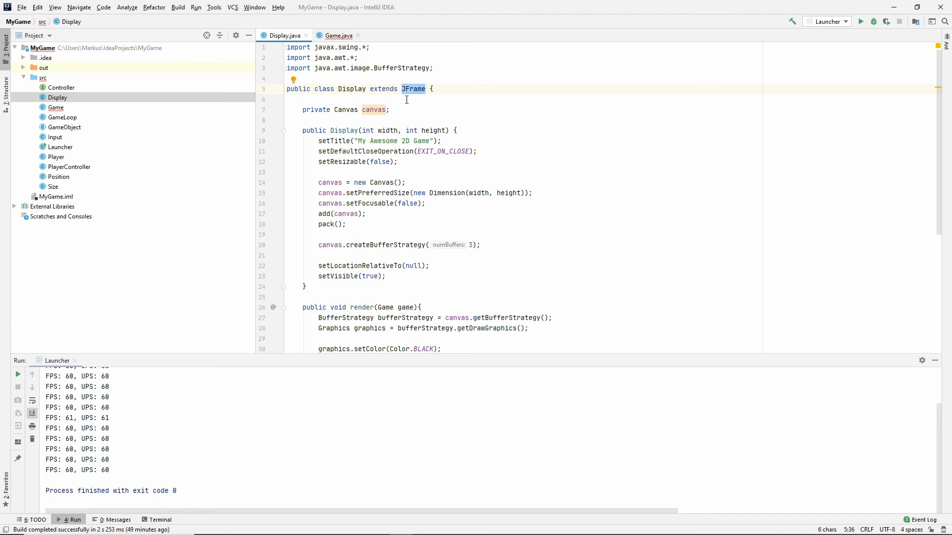
double_click(413, 89)
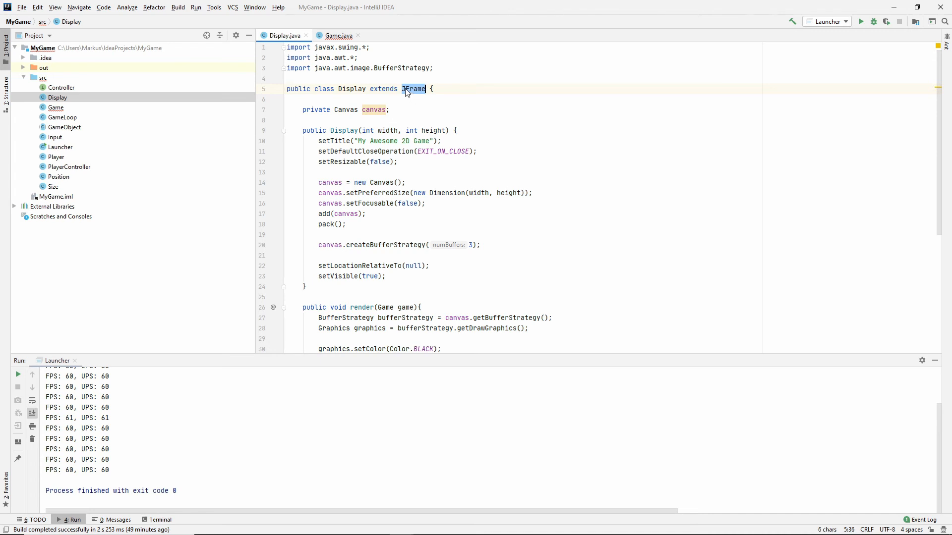
mouse_move(418, 90)
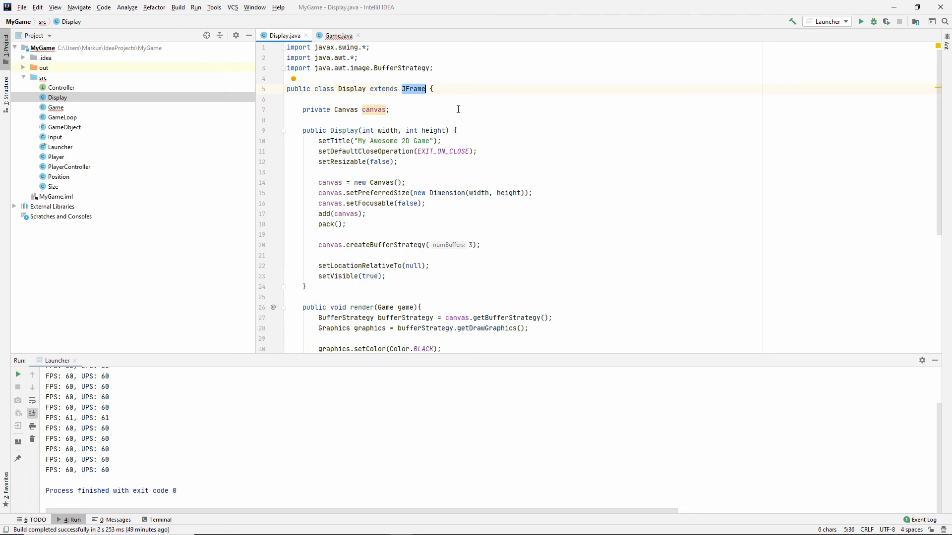
mouse_move(458, 110)
type(", ")
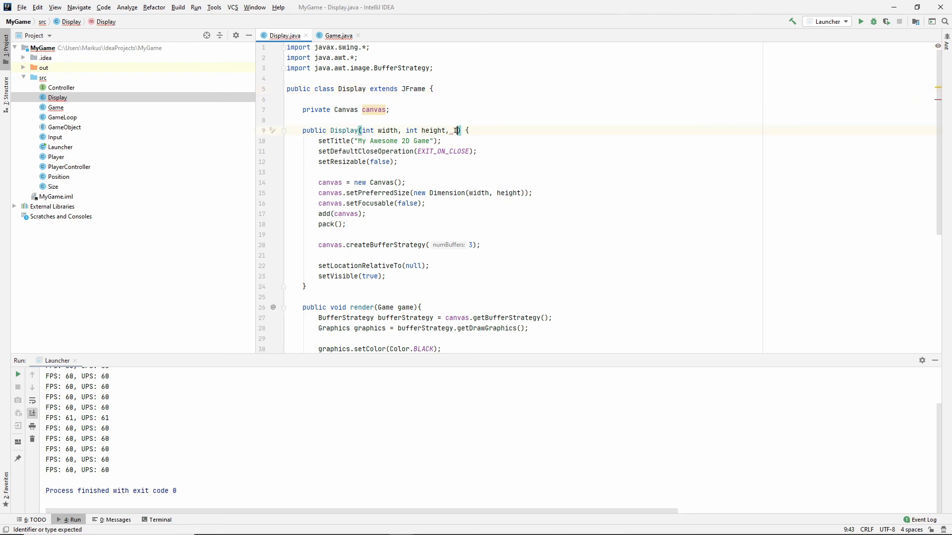
Add an Input input parameter to Display's constructor and call addKeyListener(input) after add(canvas).
type("Input input")
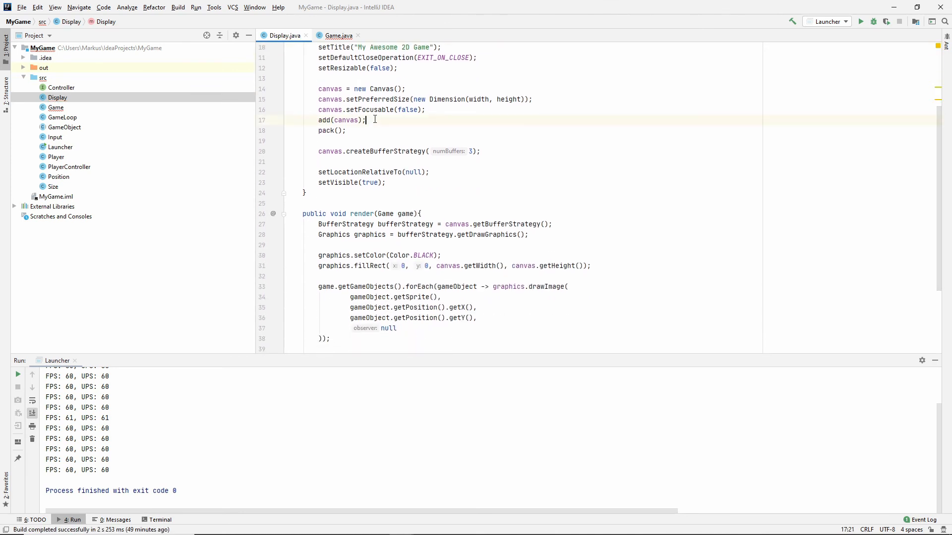
type("addKeyListener(input);")
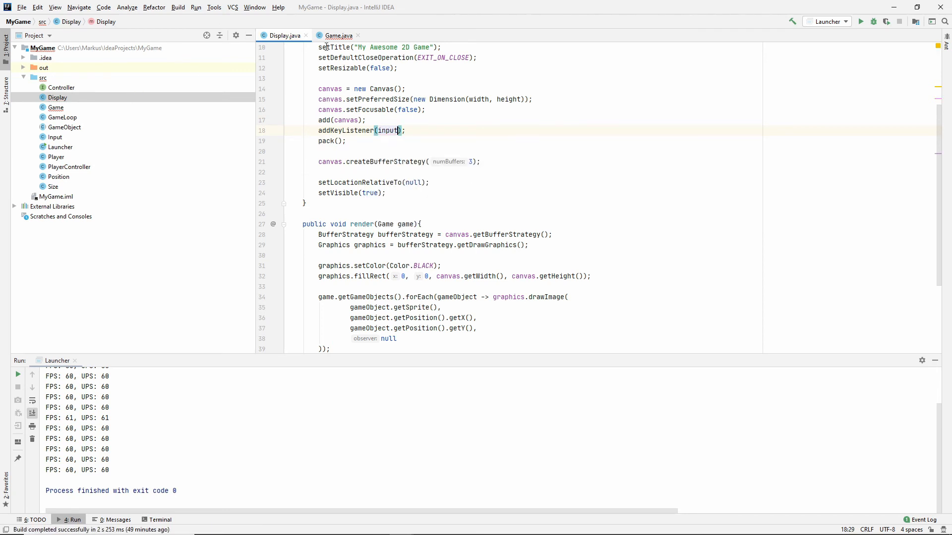
In Game, add a private Input input field and initialise it with new Input() in the constructor.
left_click(338, 35)
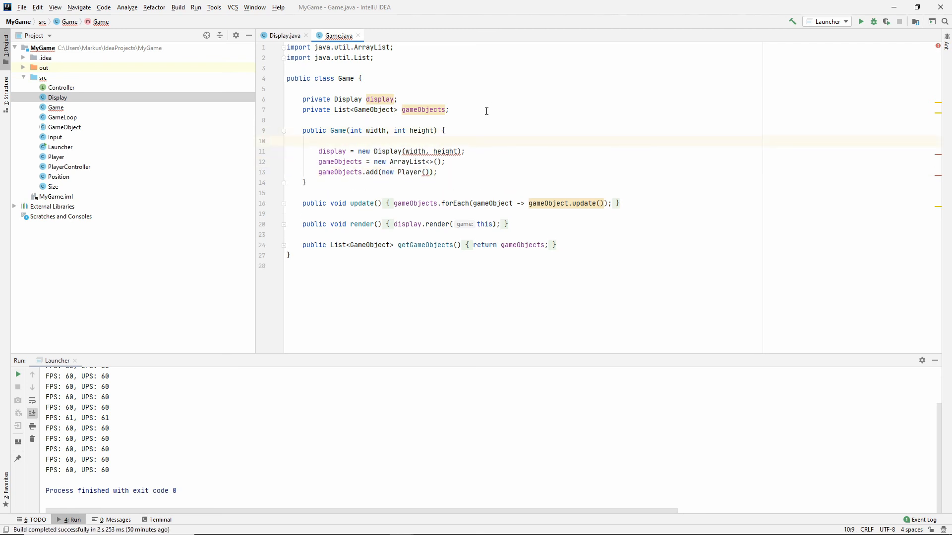
type("pri")
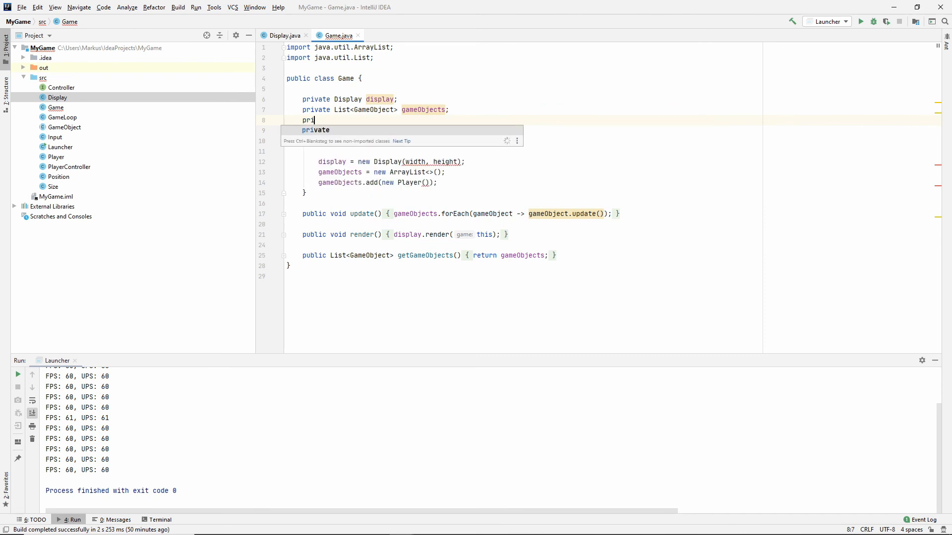
type("Input inp")
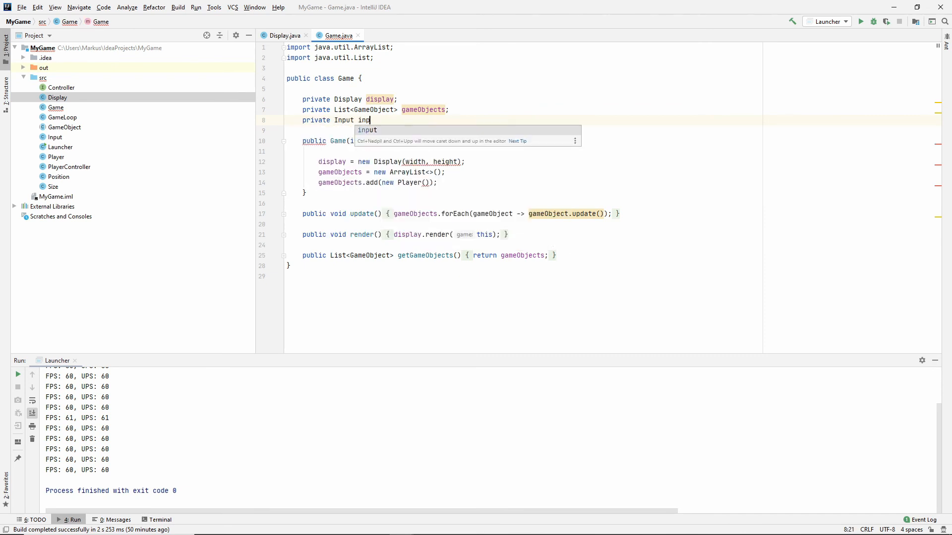
key("Enter")
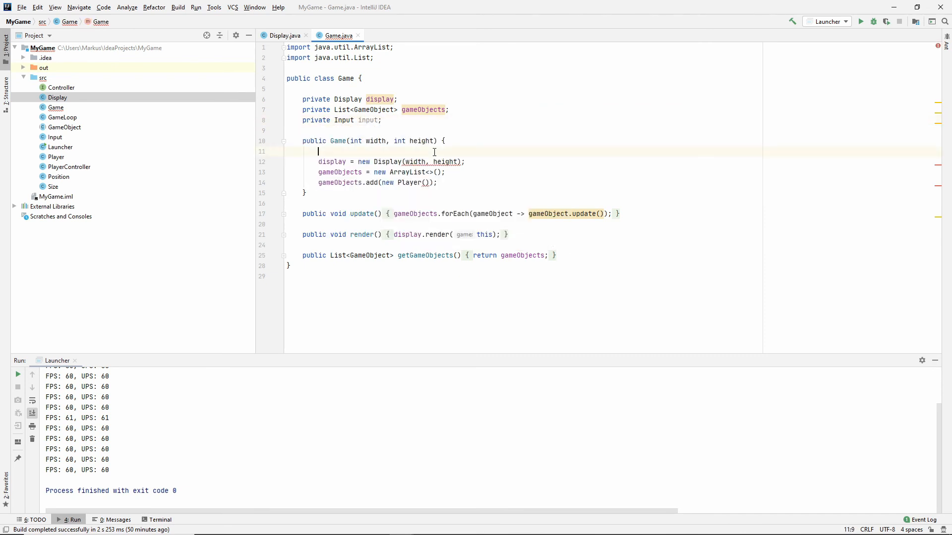
type("input =")
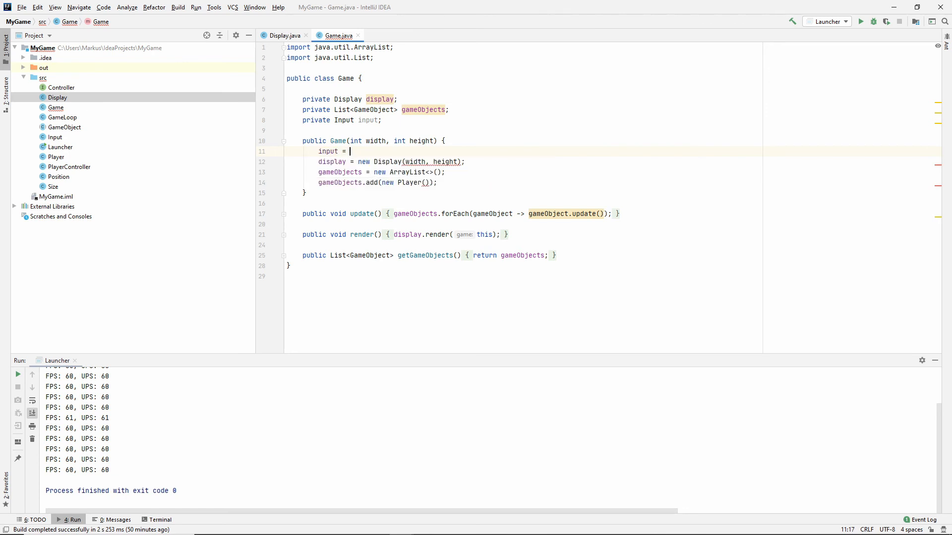
type("new Input();")
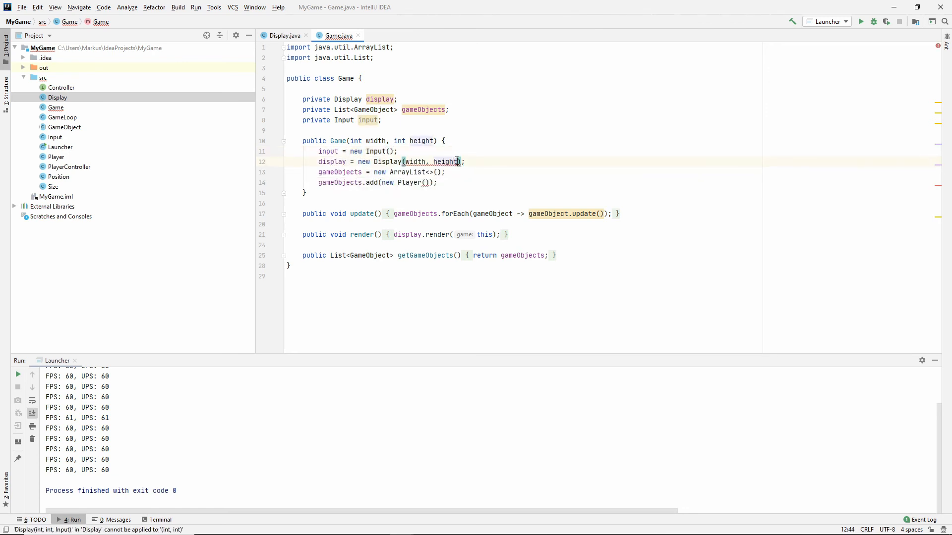
Pass input to new Display(...) and give Player a new PlayerController(input).
type(", input")
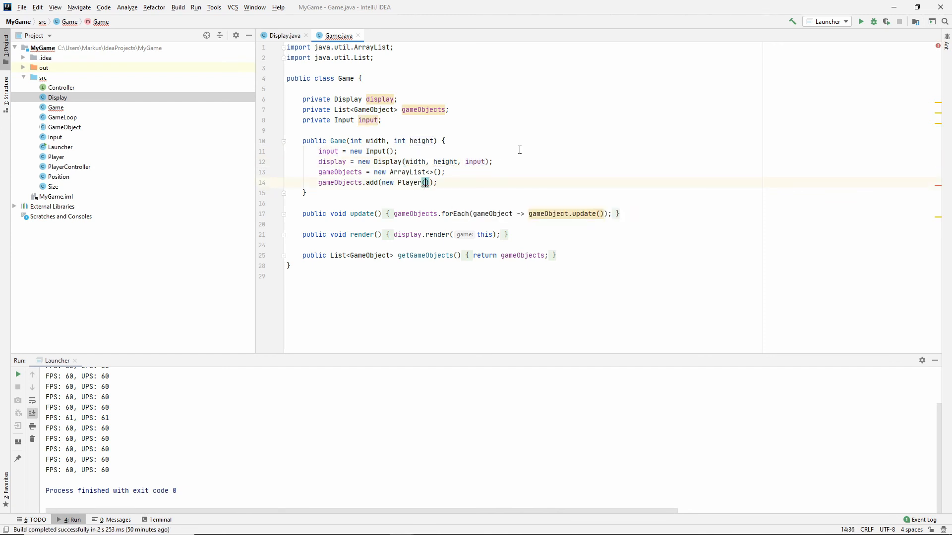
type("new PlayerController(input")
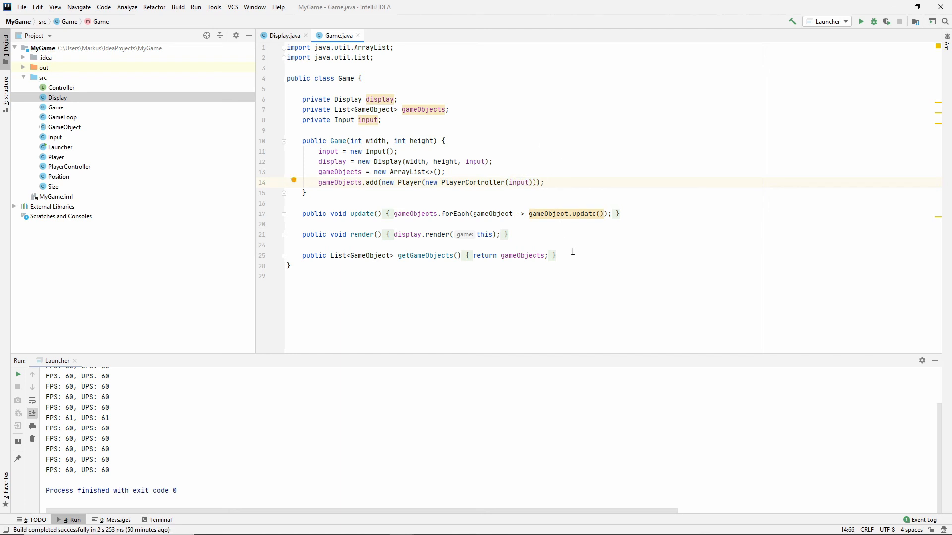
mouse_move(860, 21)
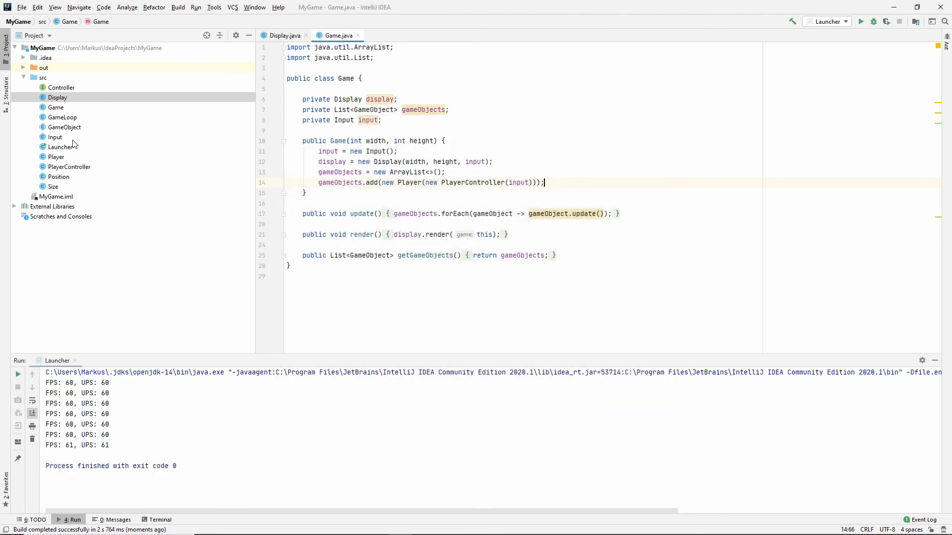
Run the game showing the blue player square and reopen Player.java.
double_click(55, 157)
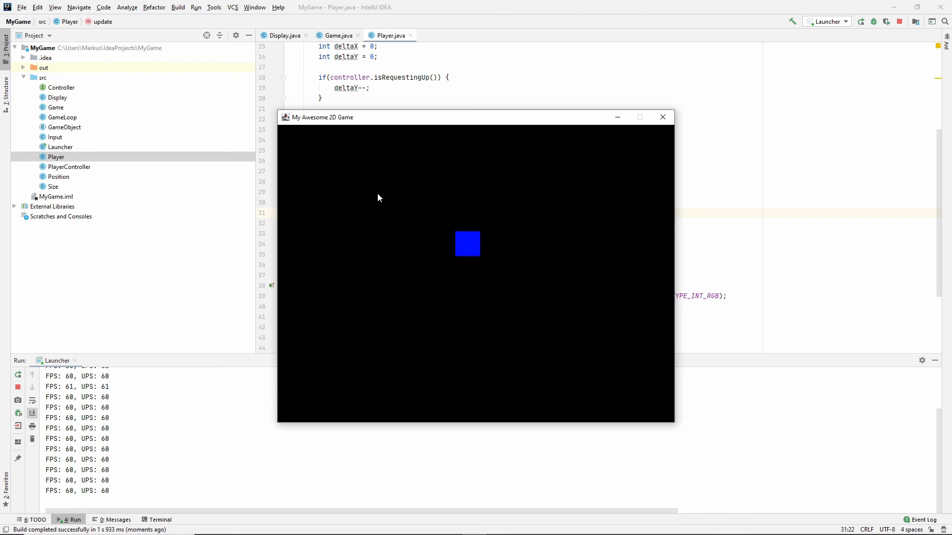
mouse_move(490, 216)
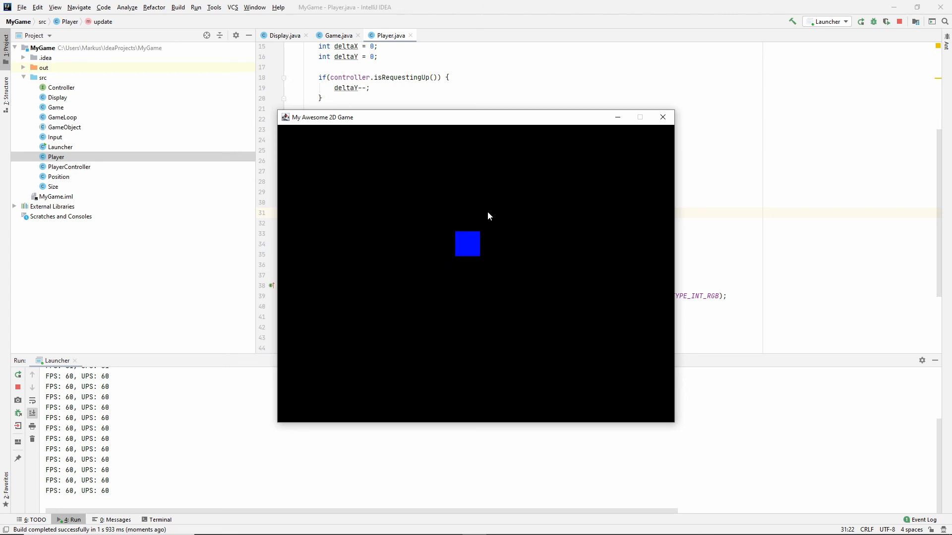